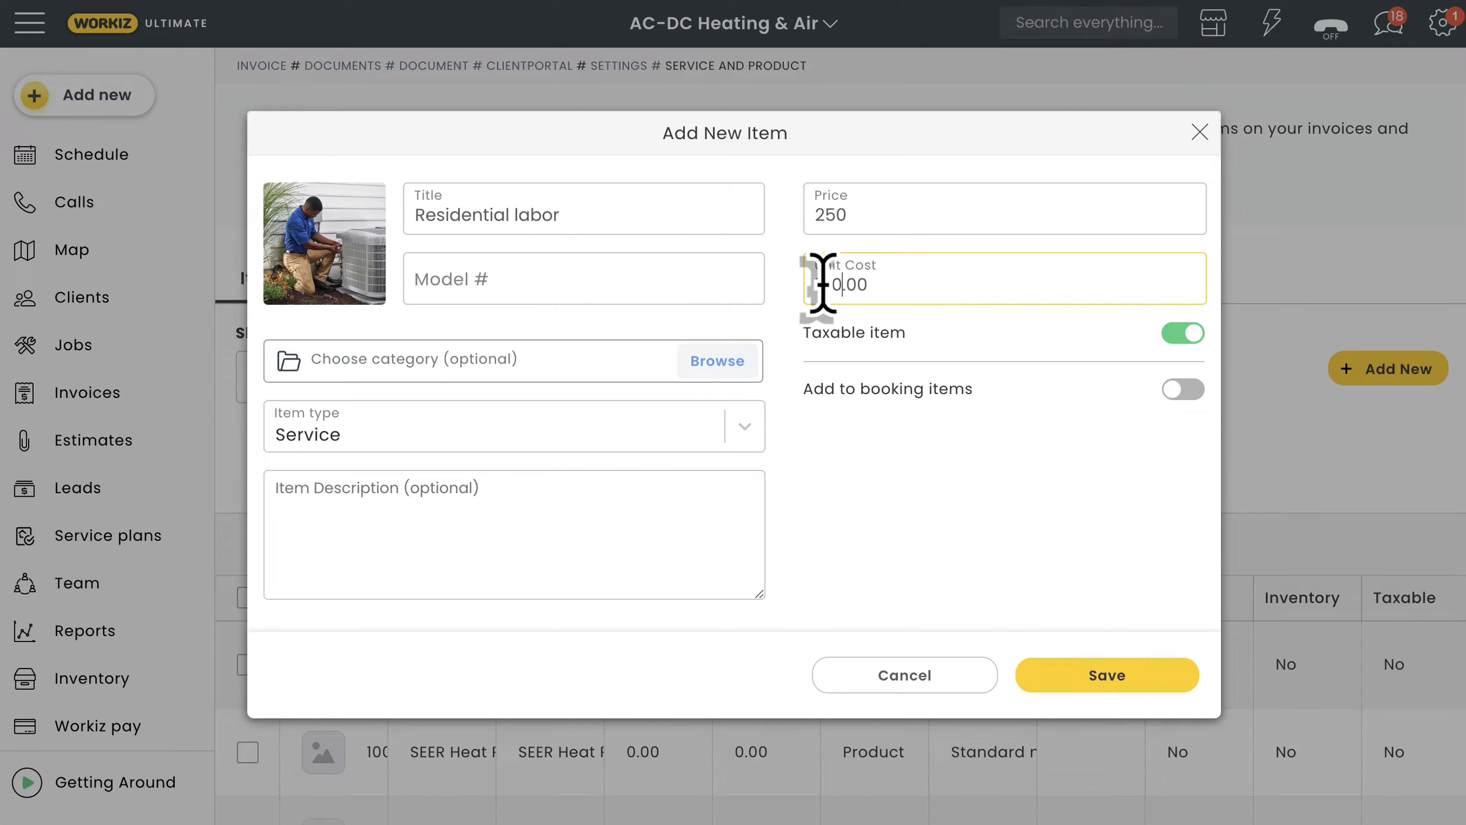
Set the Residential labor item (price 250) to the Hours item type.
click(514, 425)
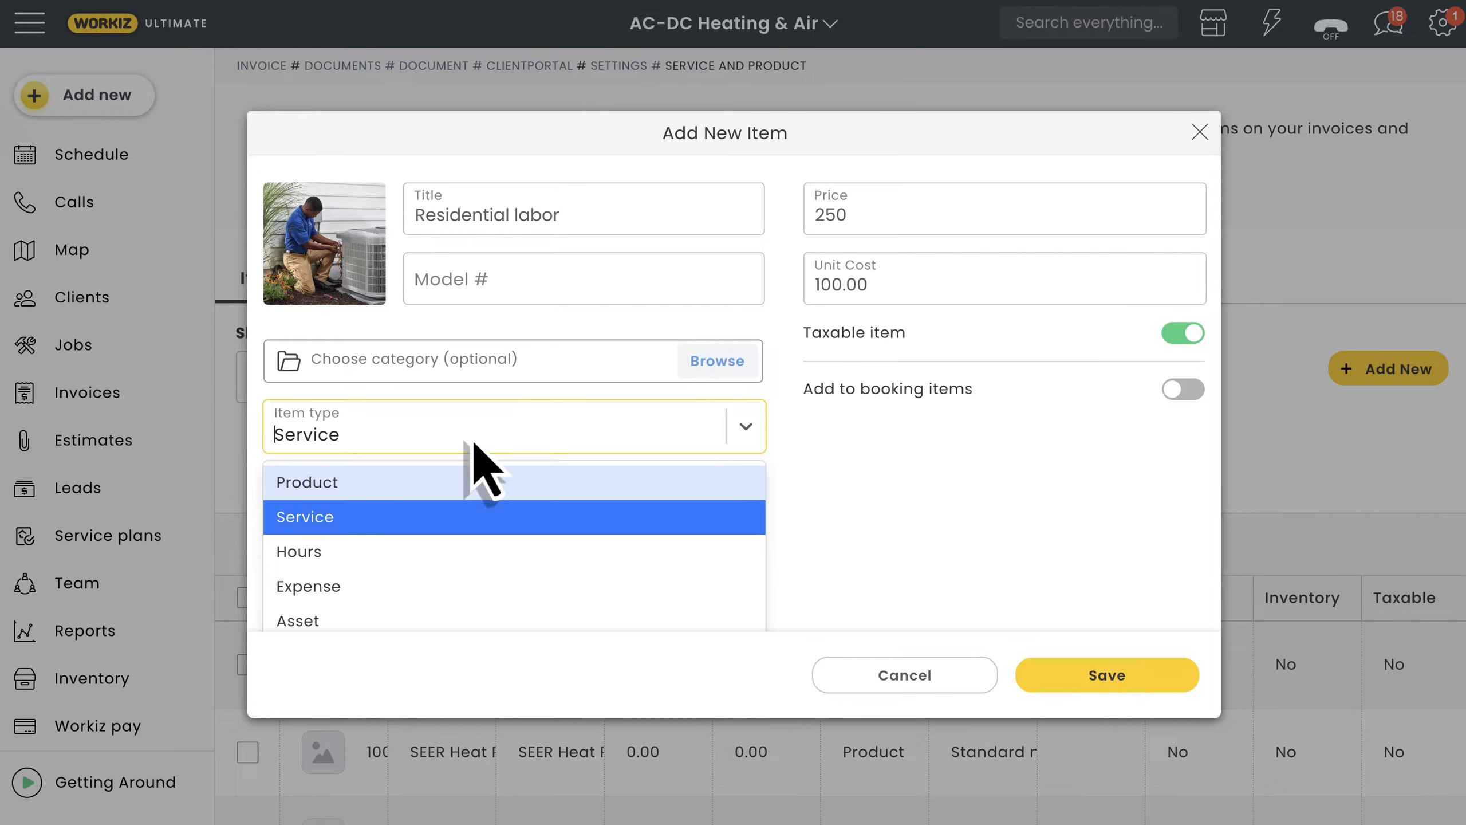
click(1199, 131)
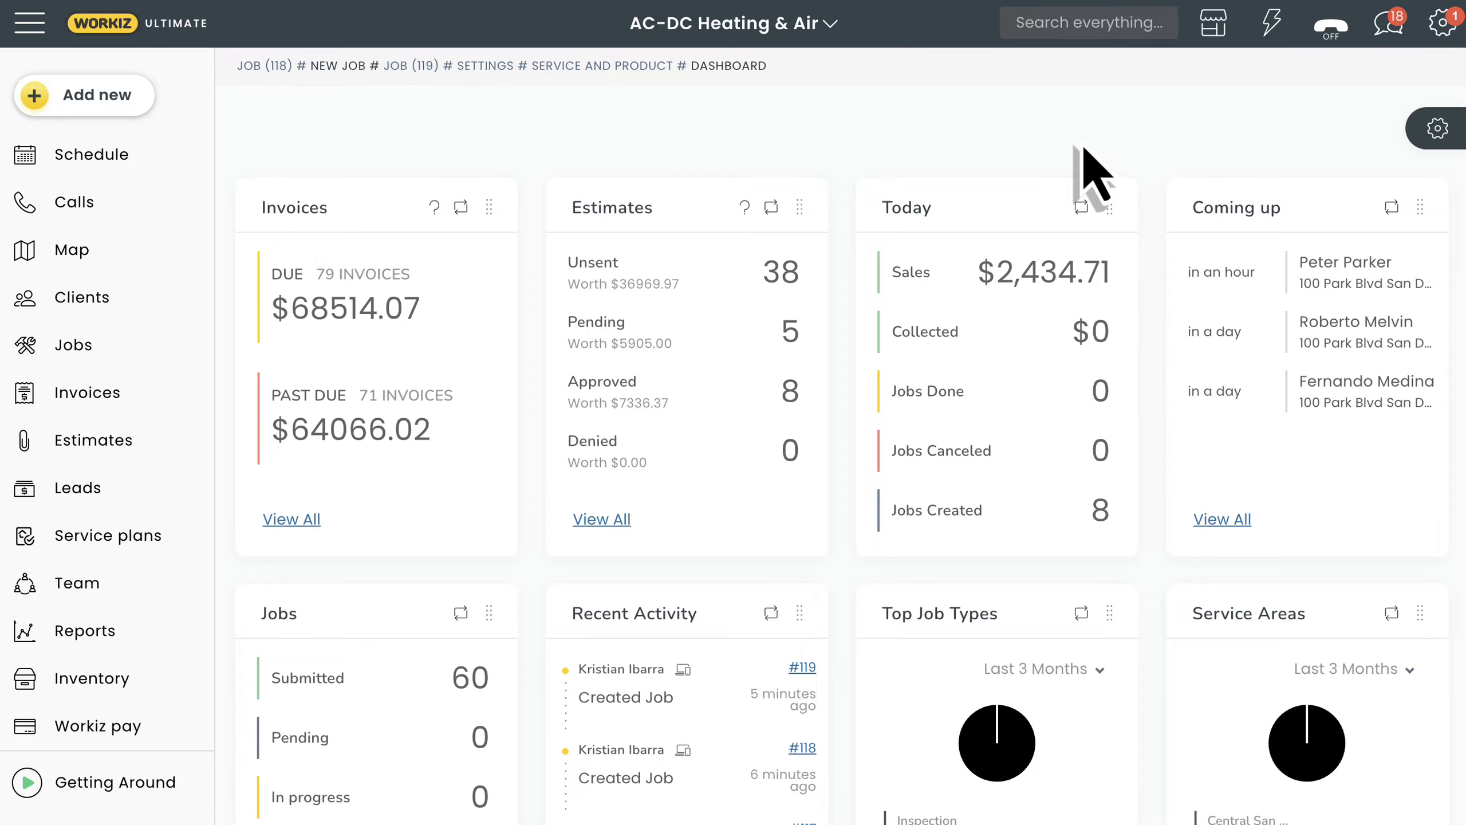
Navigate from the account menu to Settings > Items & Products > Item groups list.
click(1446, 23)
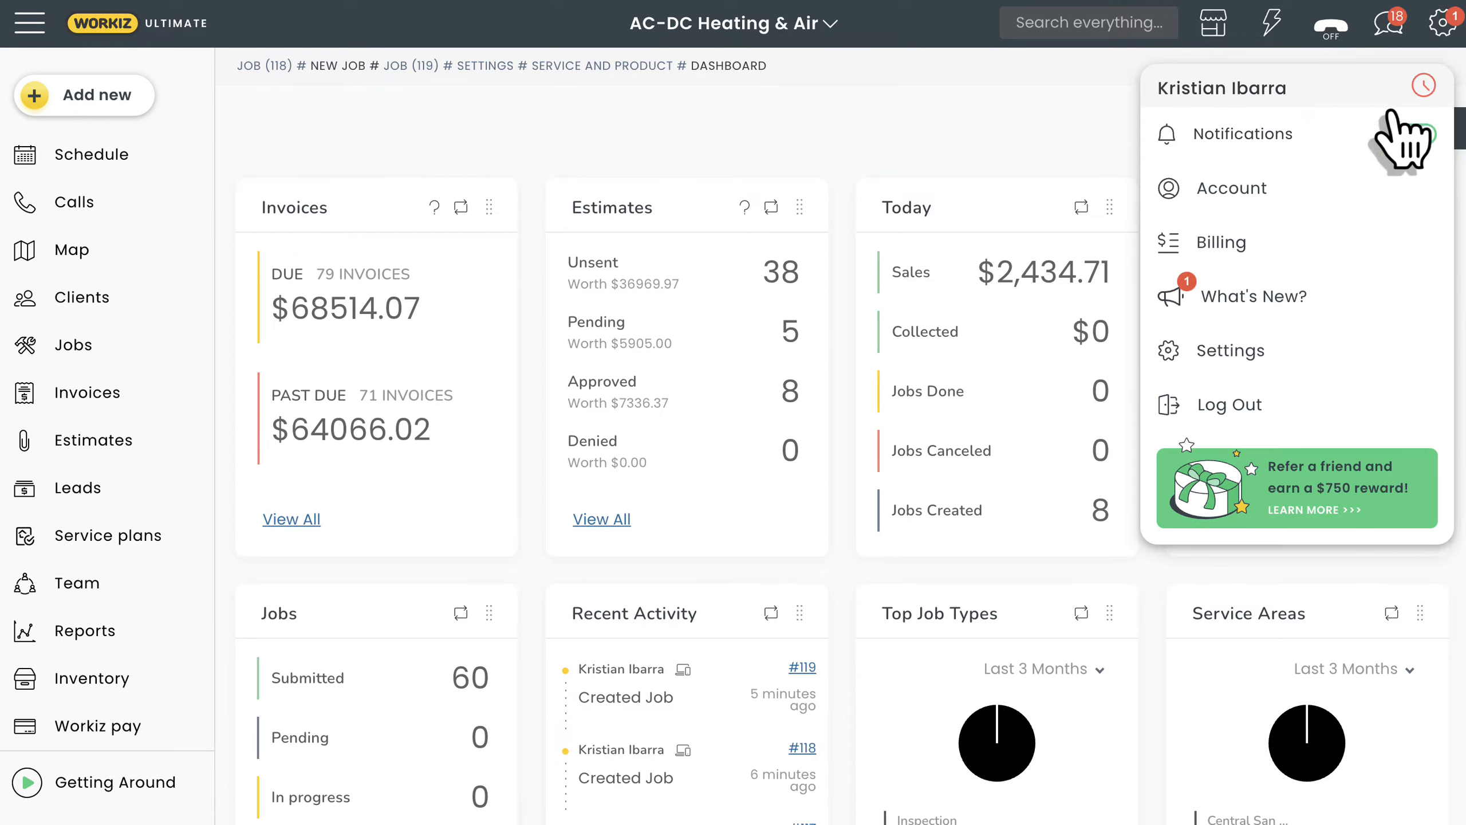
click(1232, 349)
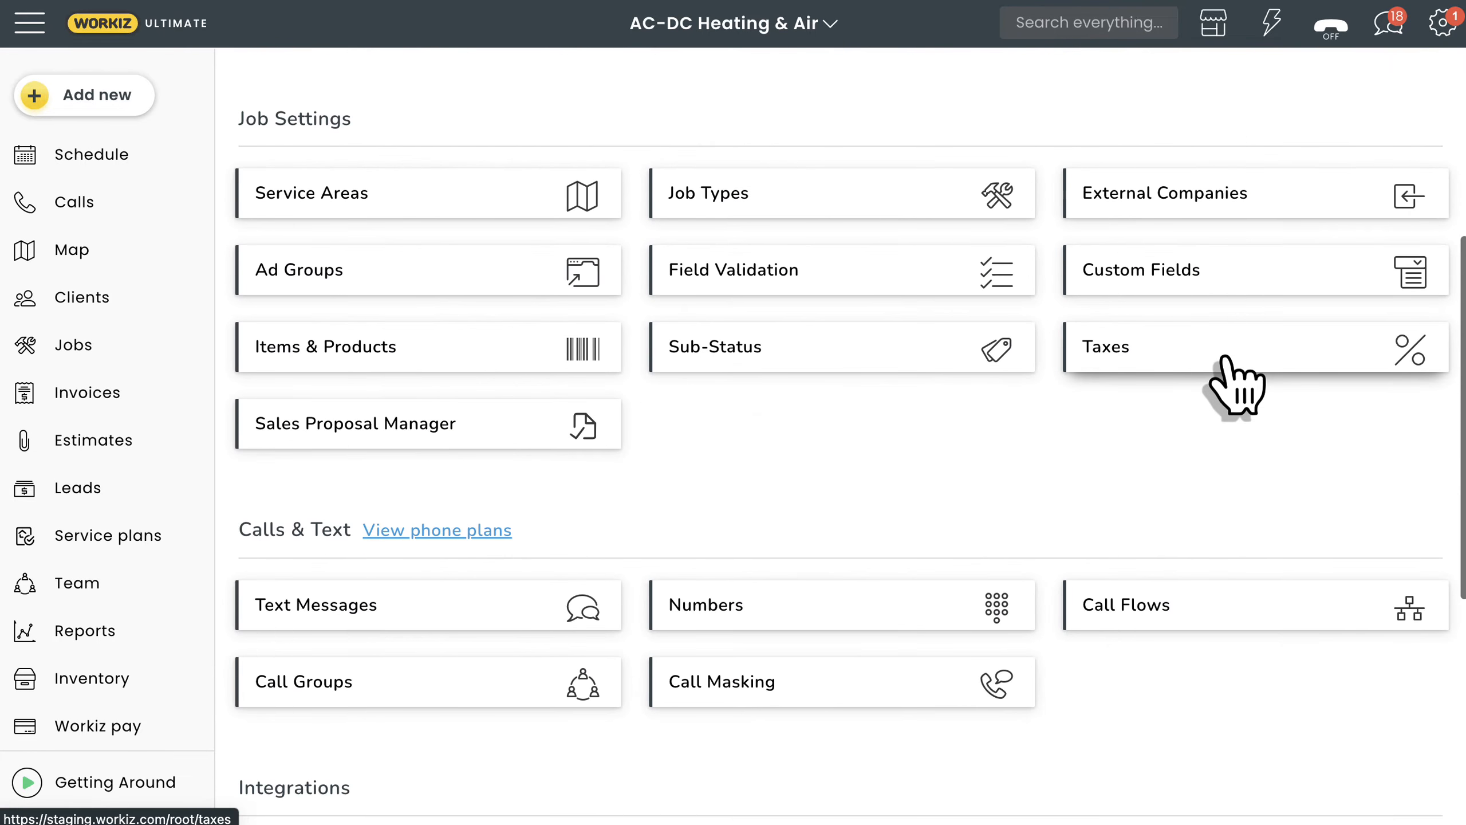
click(325, 347)
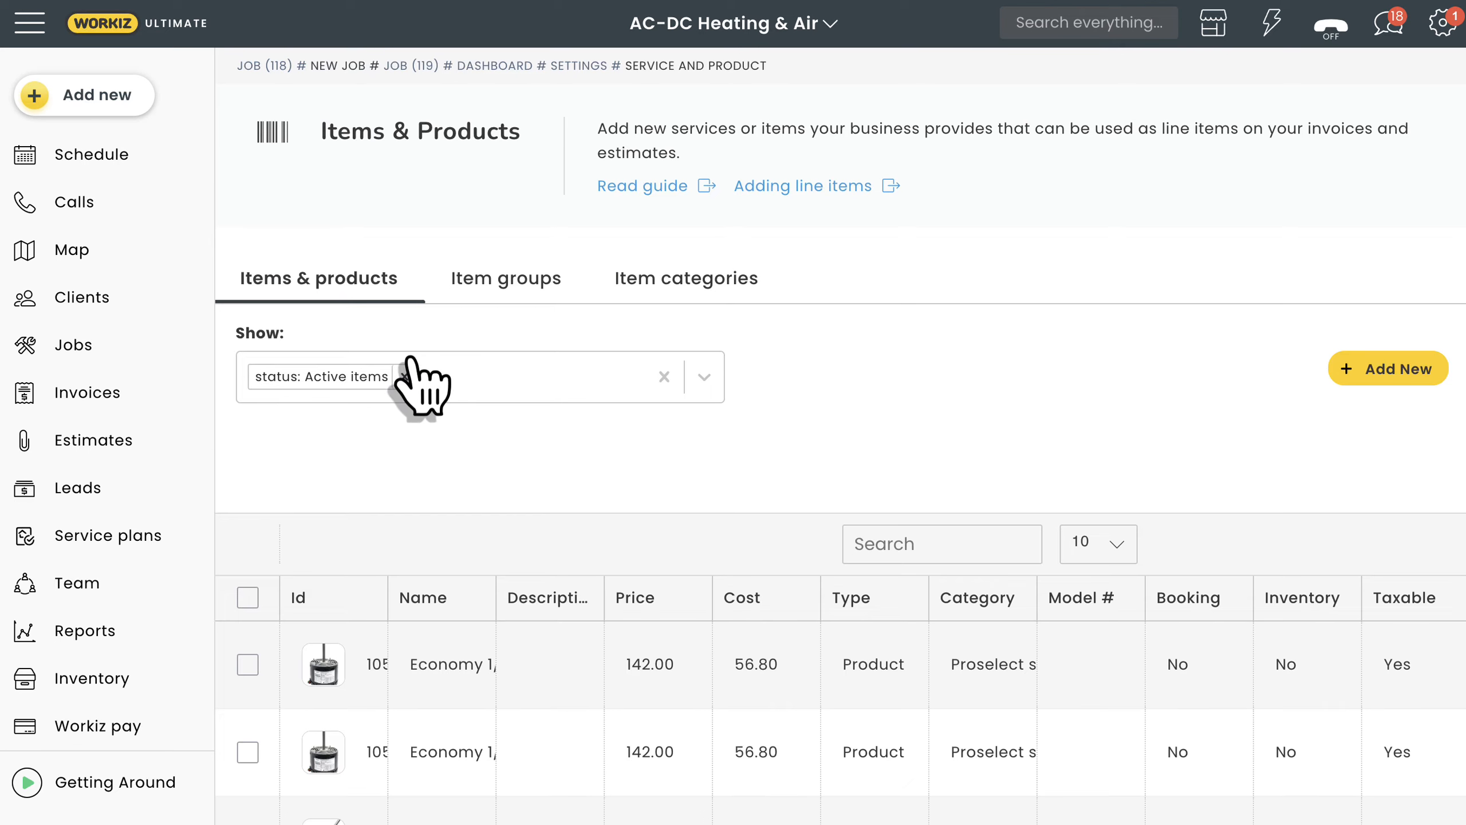
click(505, 278)
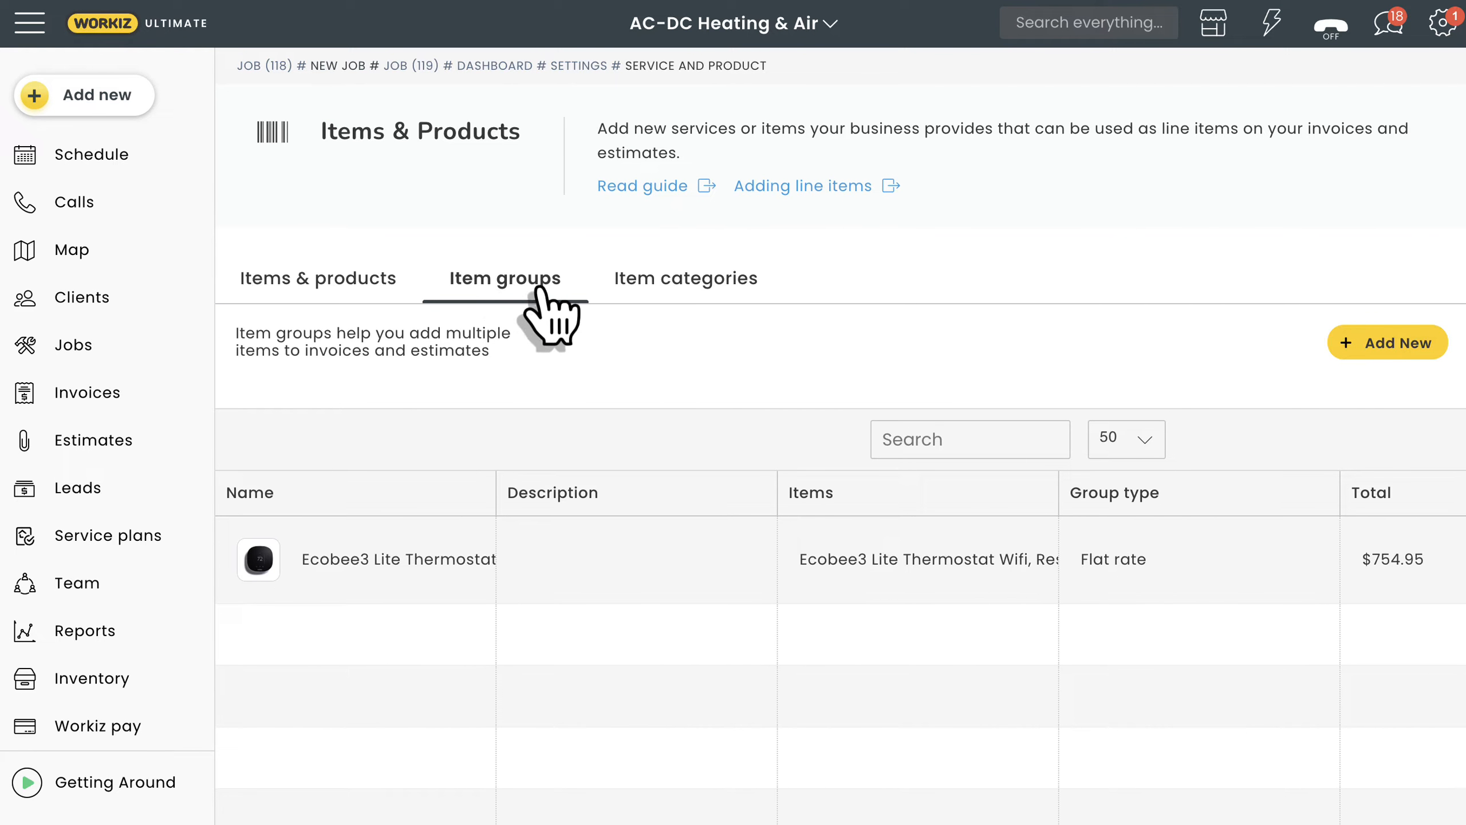
Start a new item group named 'GSXN 2 ton, 13.4 SEER2 central air conditioner'.
click(1386, 343)
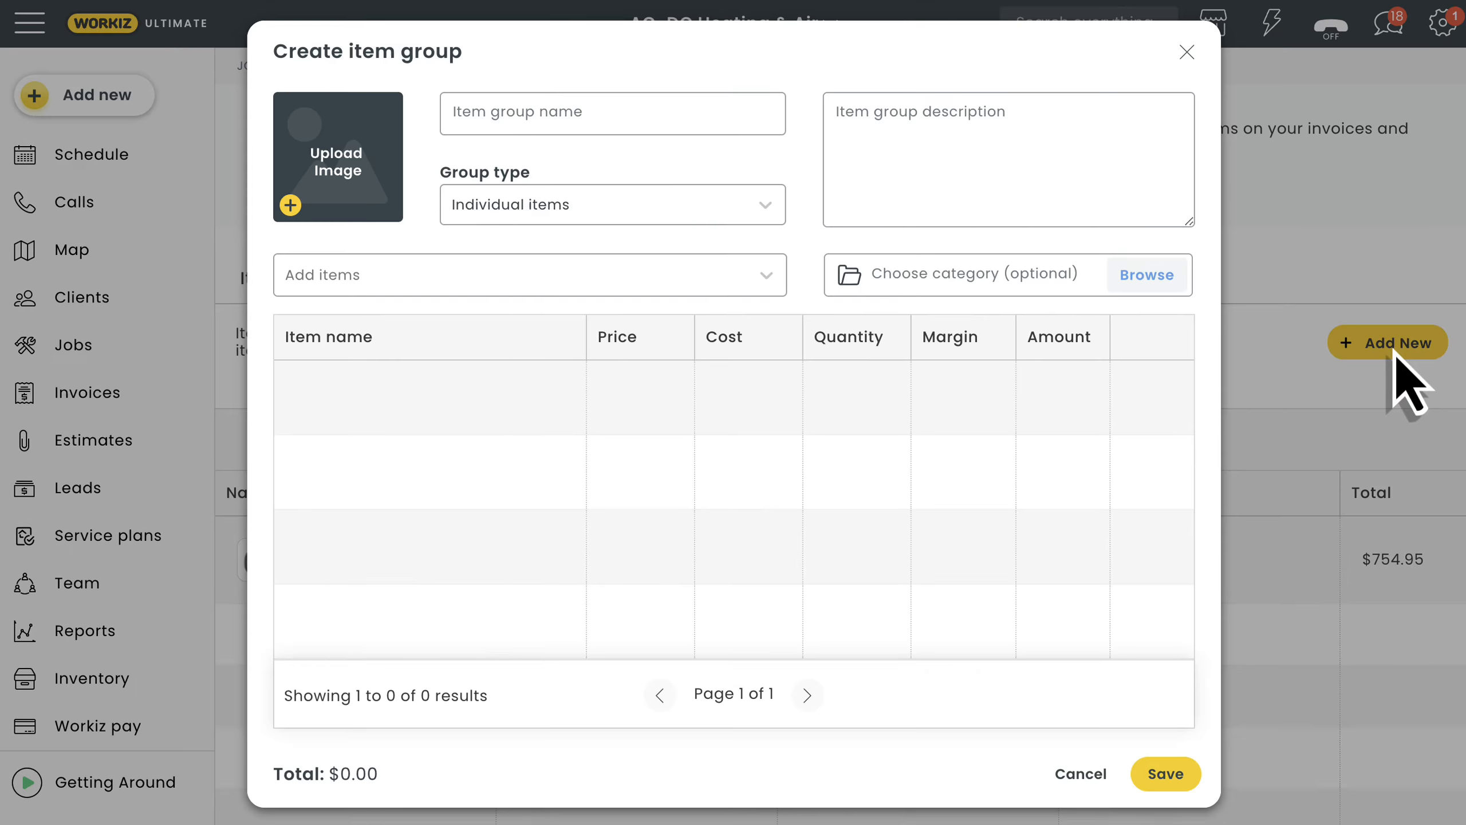
click(612, 204)
text(GSXN 2 ton, 13.4 SEER2 central air conditioner)
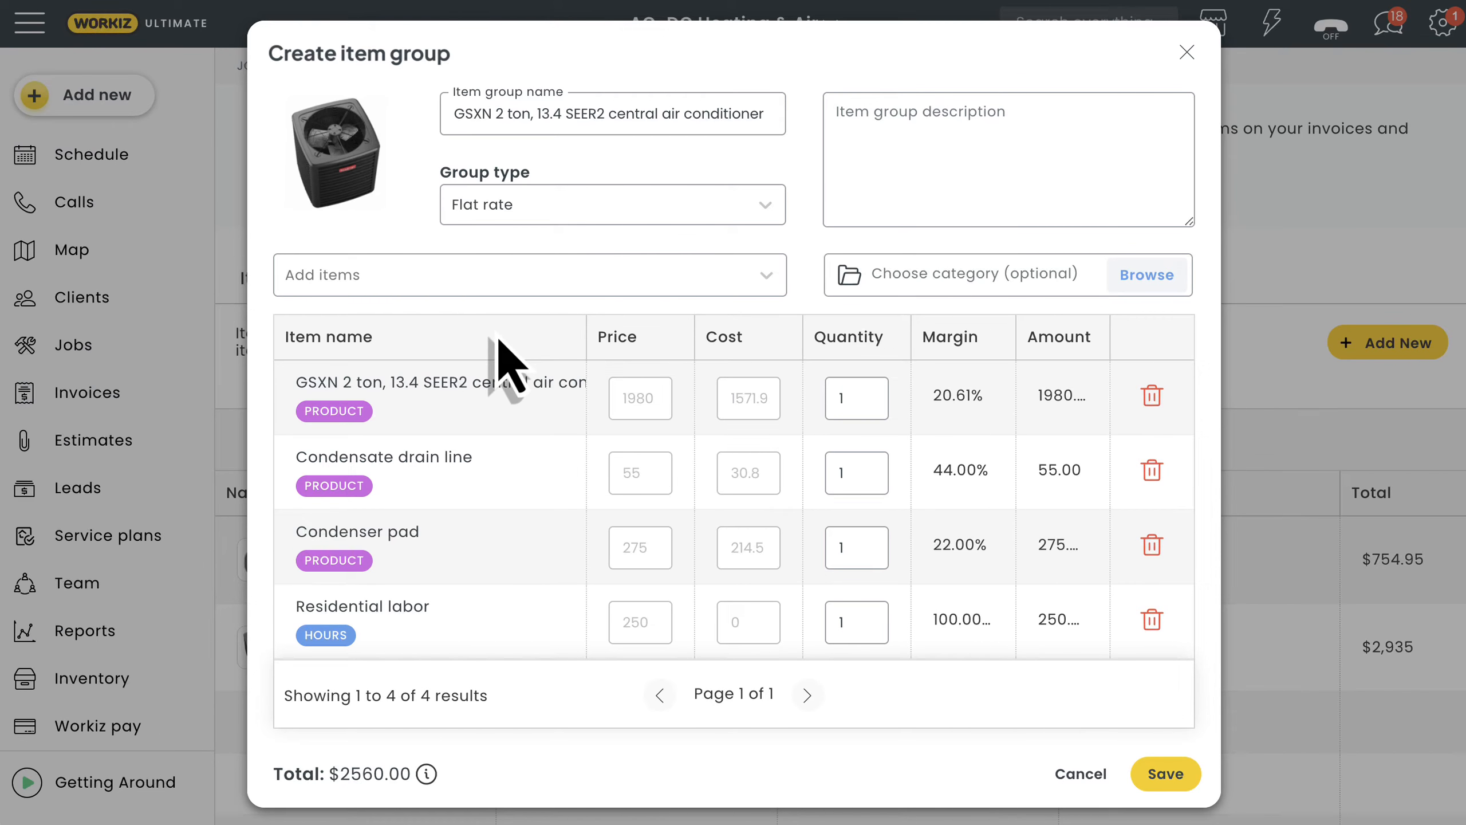
Set Residential labor quantity to 2.5 hours and save the GSXN group.
click(854, 621)
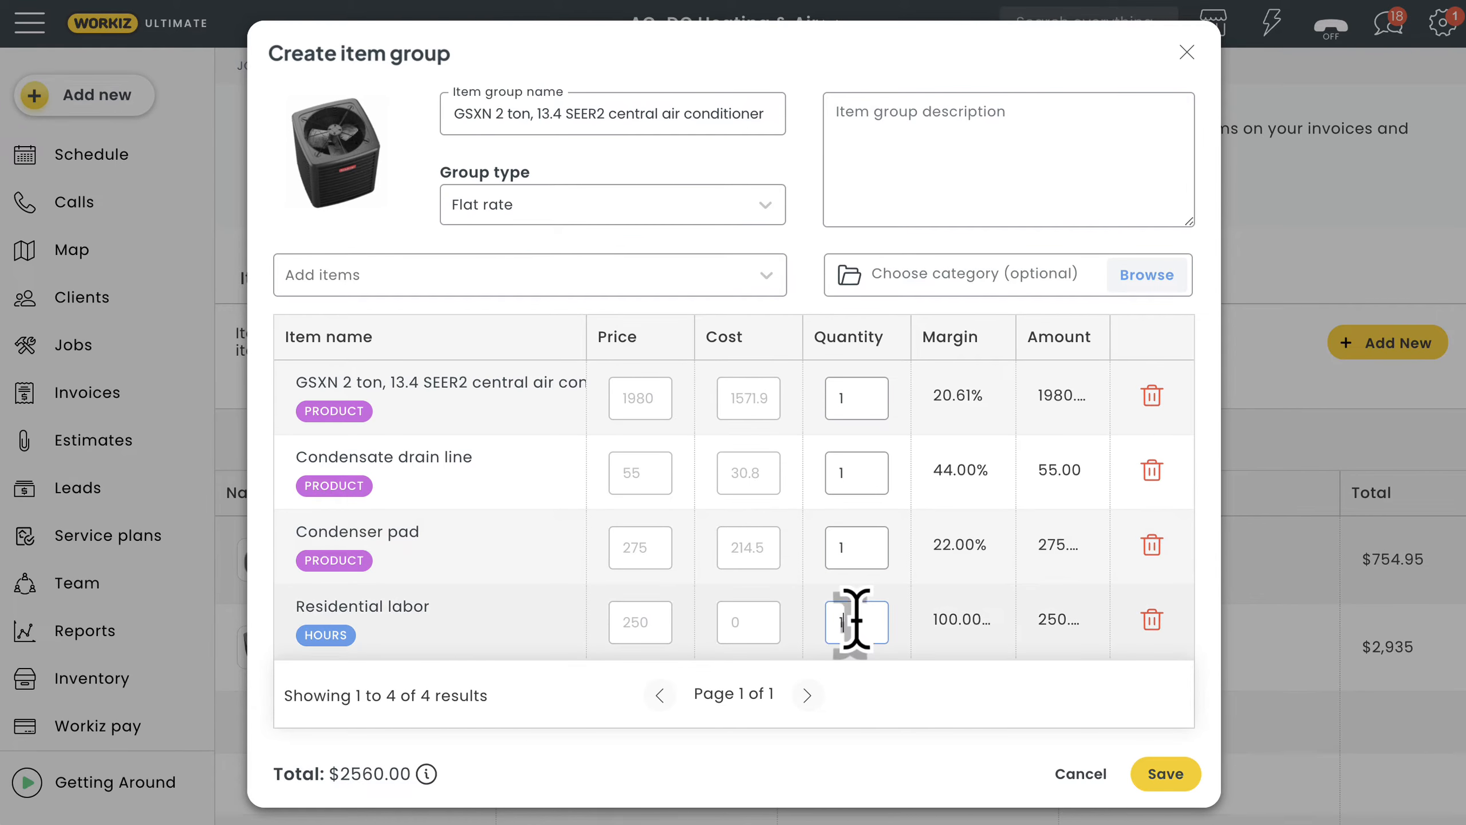
text(2)
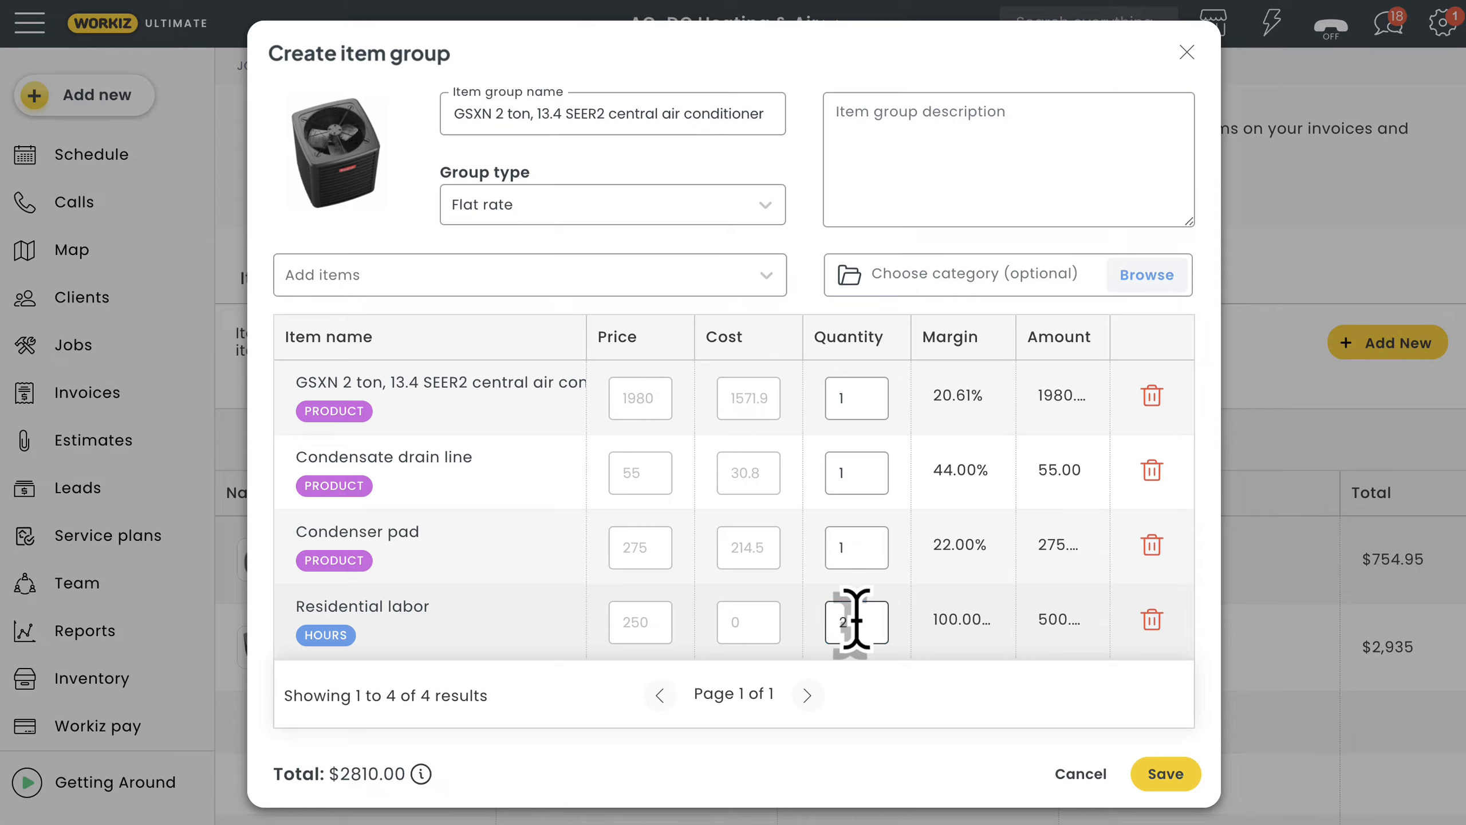
text(2.5)
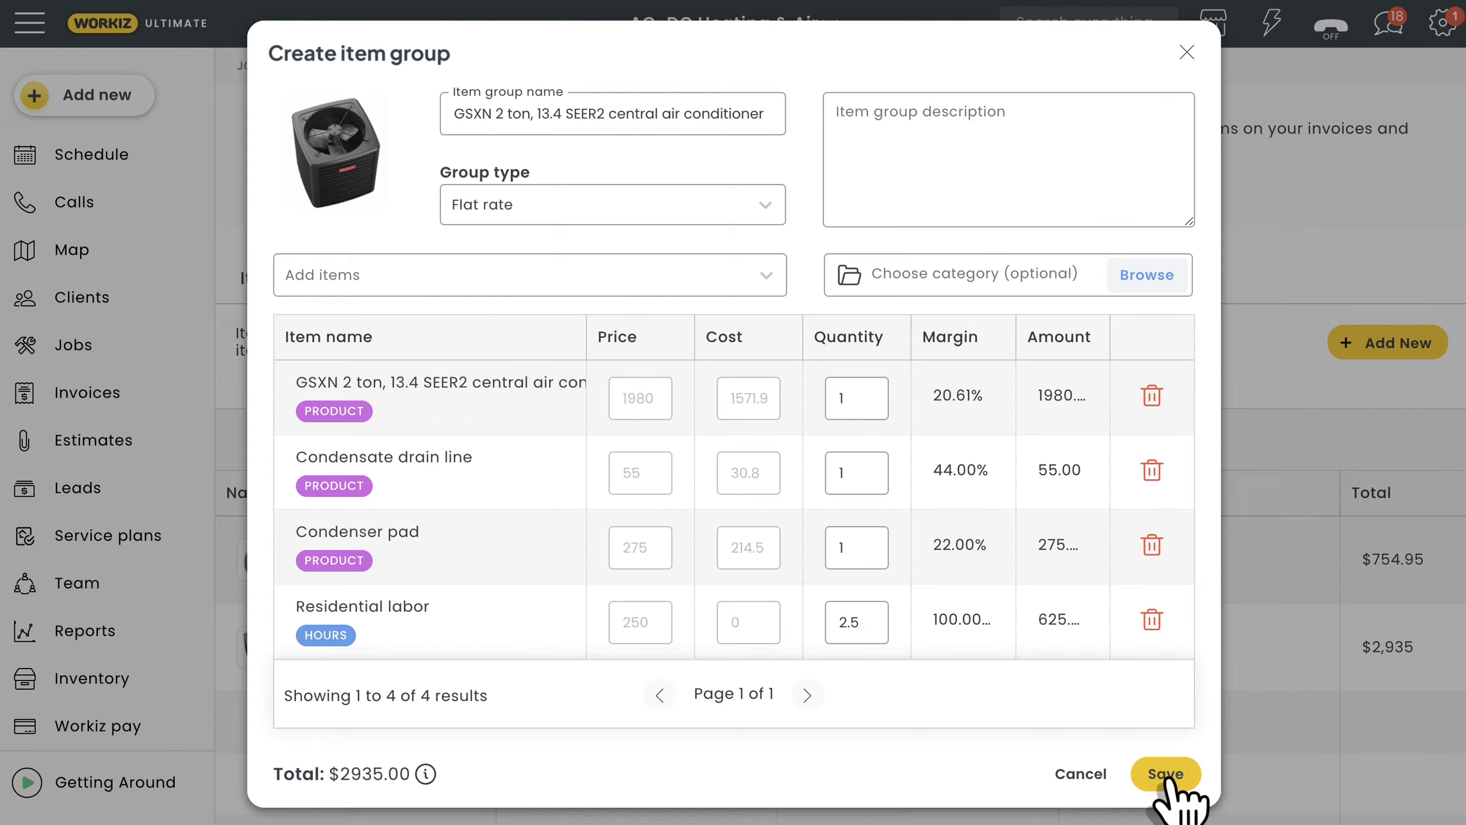
click(1165, 773)
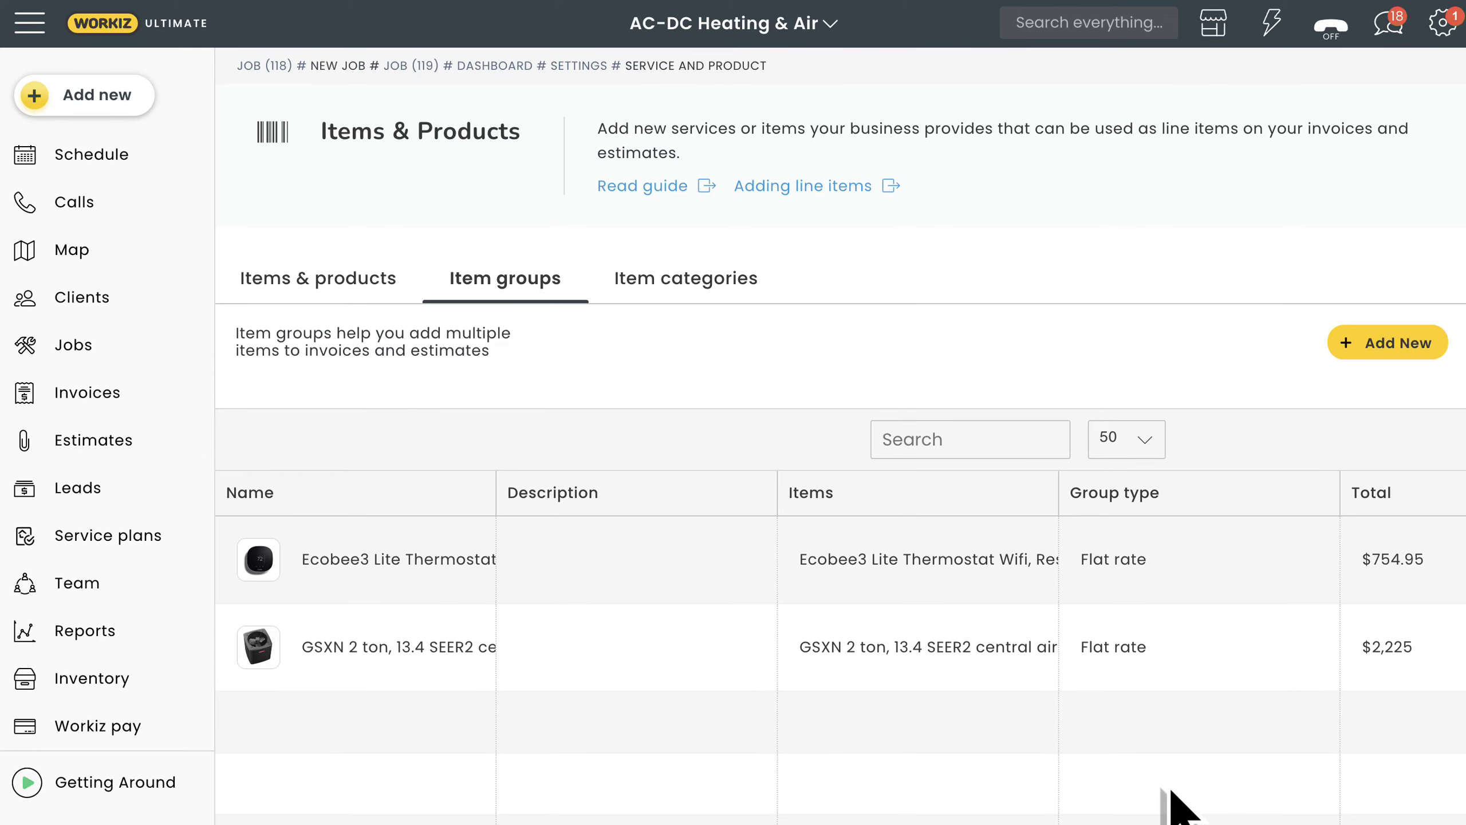
mouse_move(318, 308)
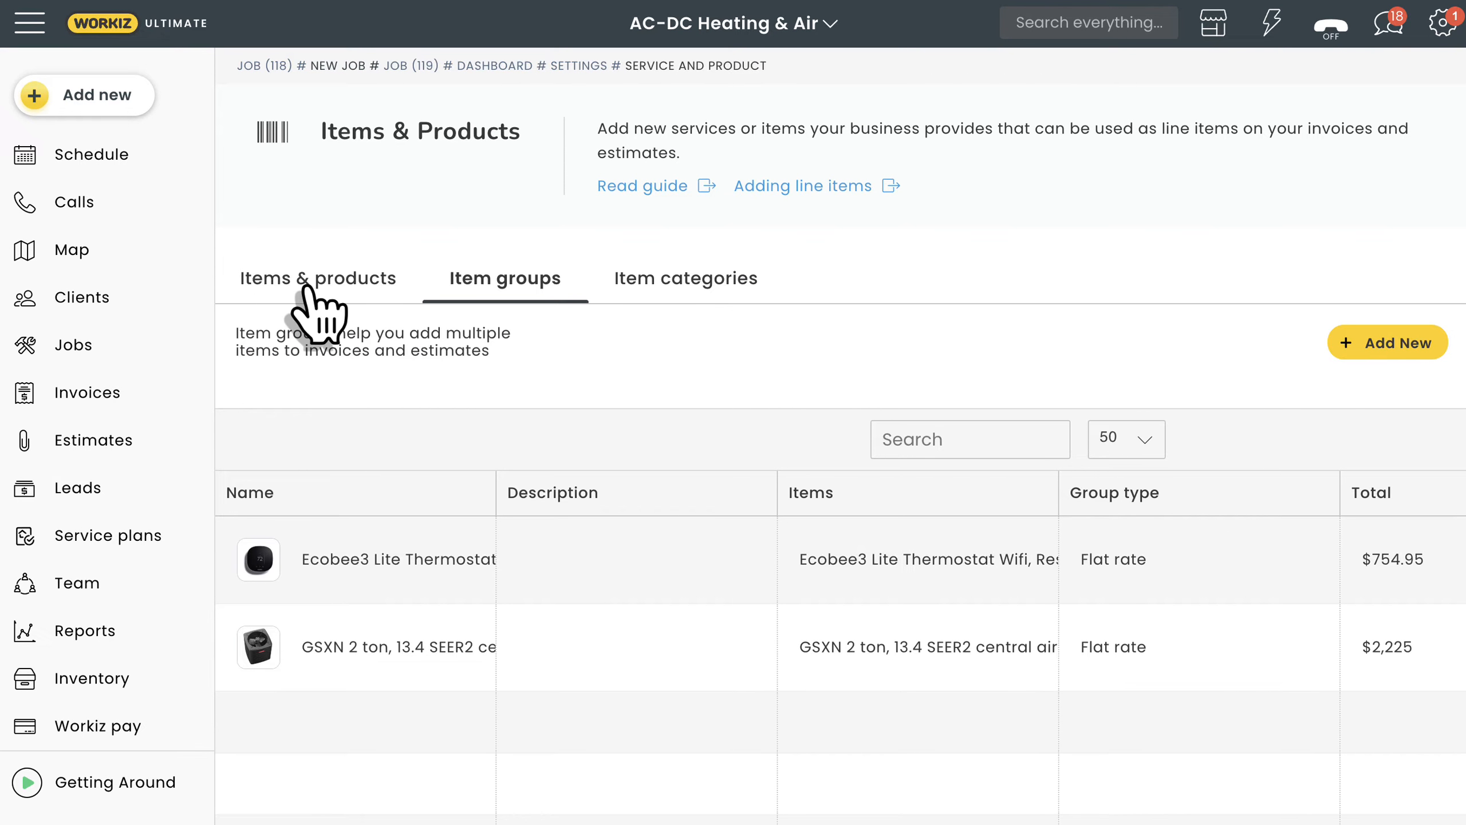
Select the condensate and condenser items and raise their price by 10 percent.
click(318, 277)
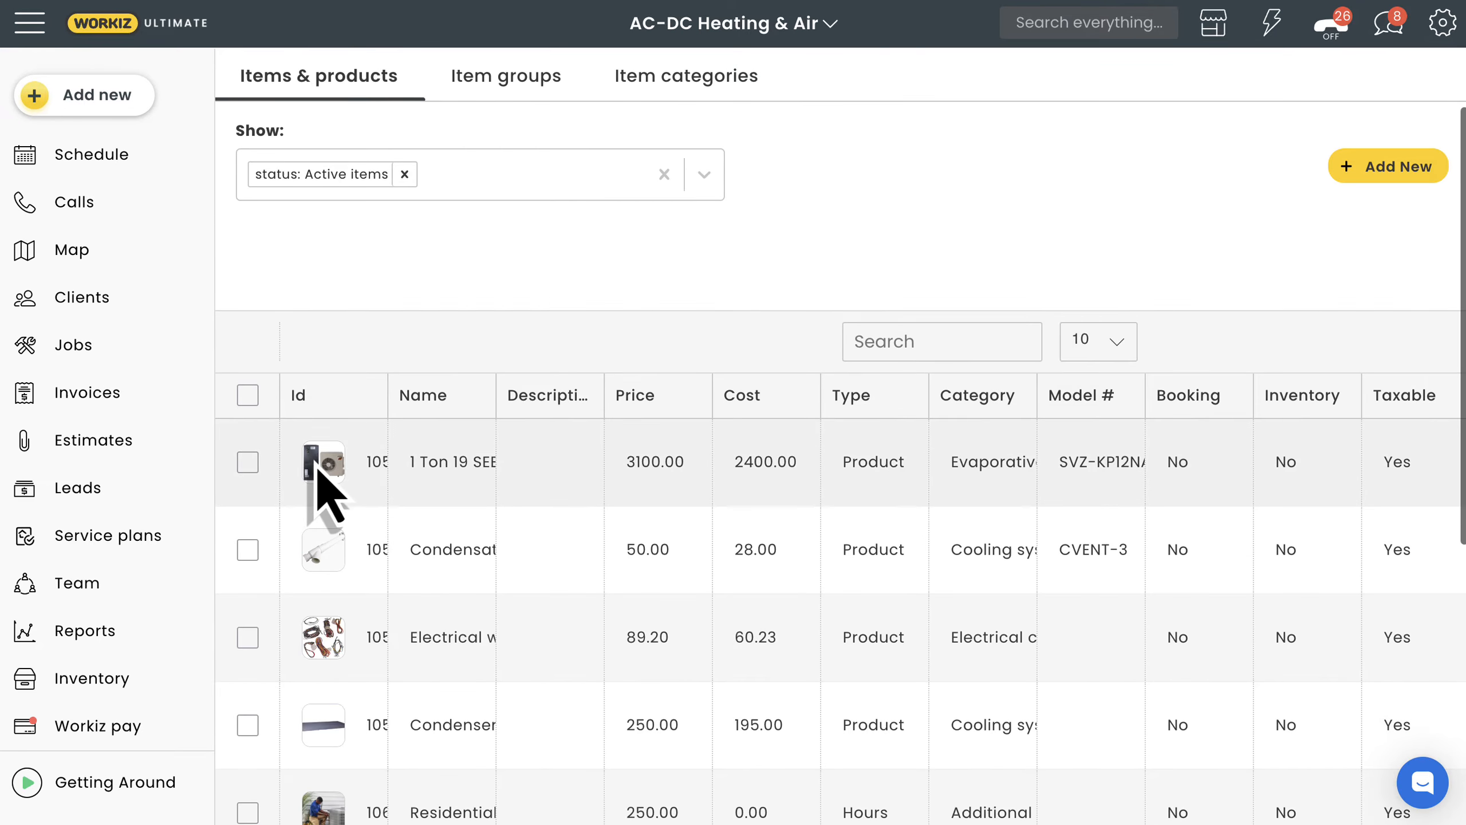
click(248, 637)
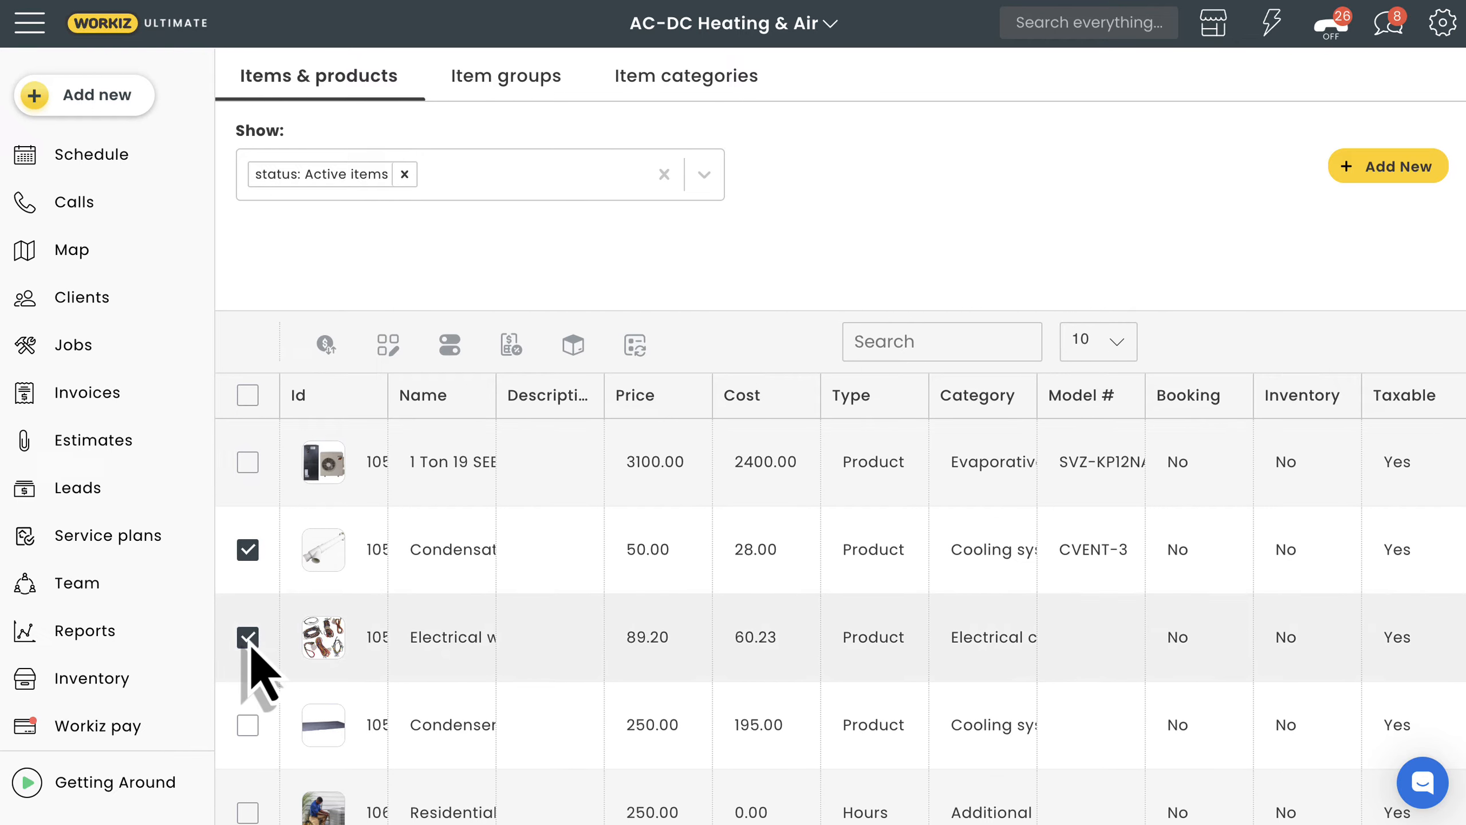
click(247, 725)
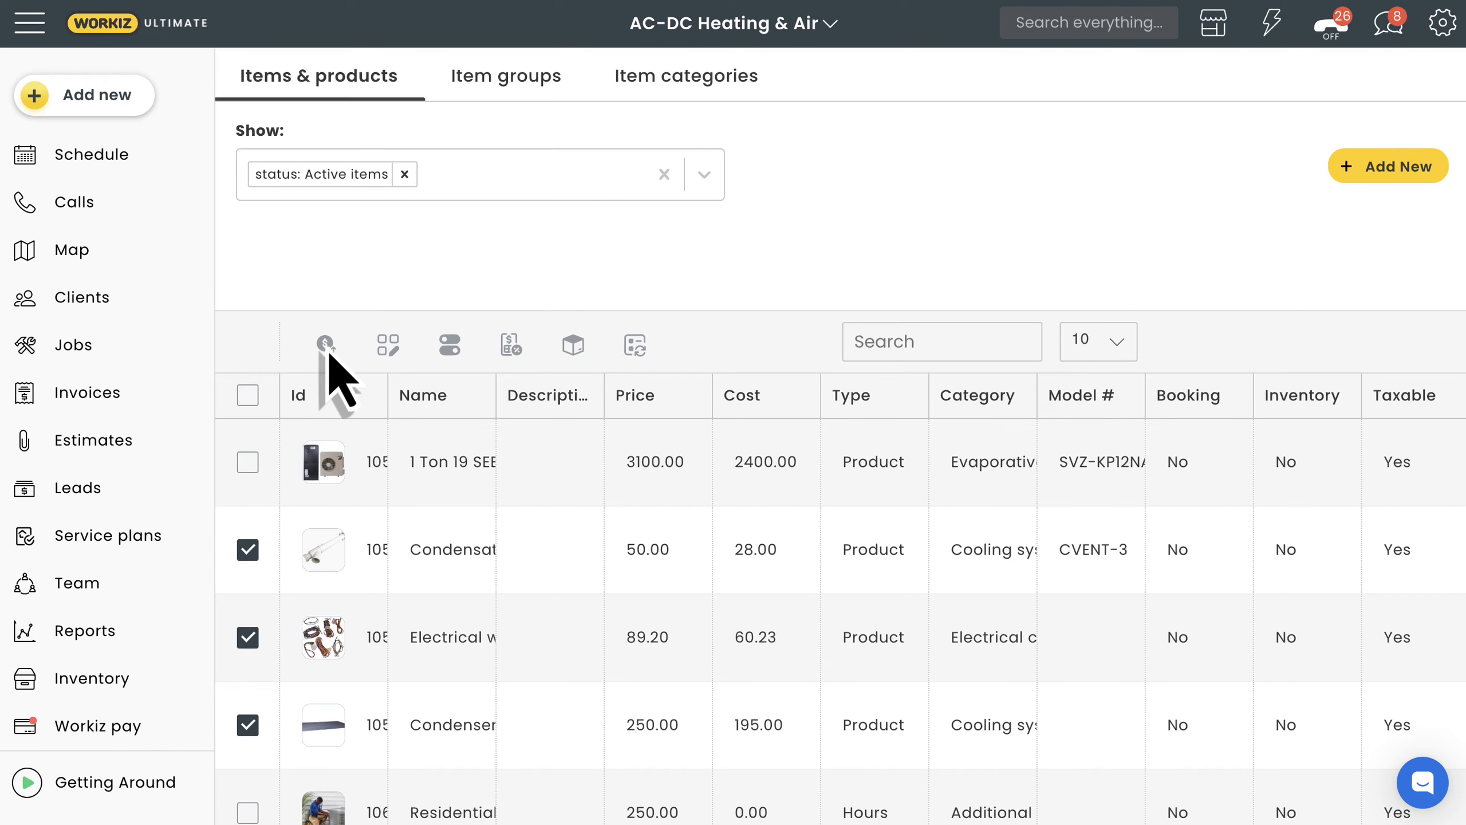
click(326, 344)
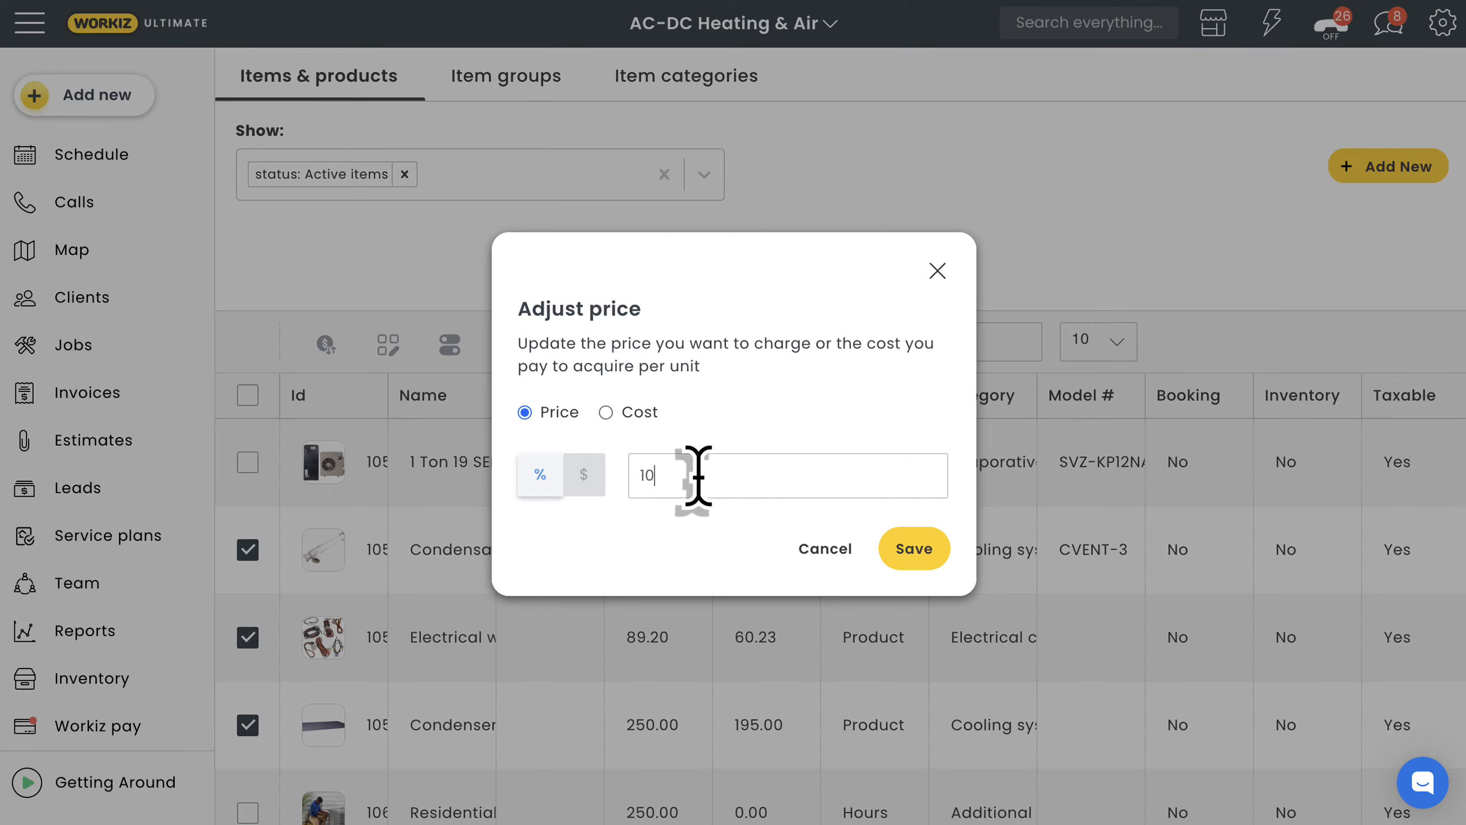
click(914, 547)
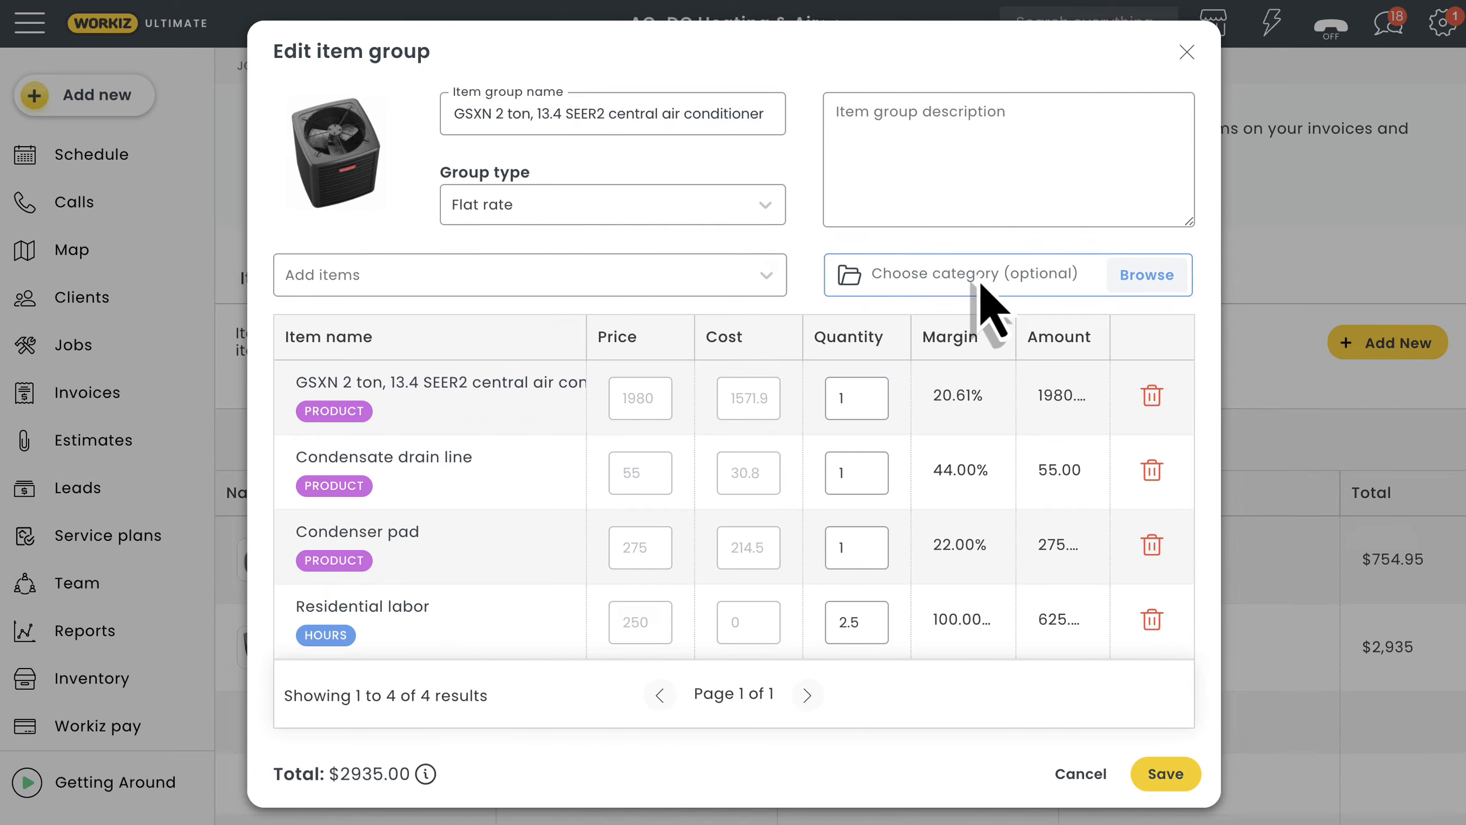
Assign the GSXN group the Cooling systems category and save it.
click(1146, 275)
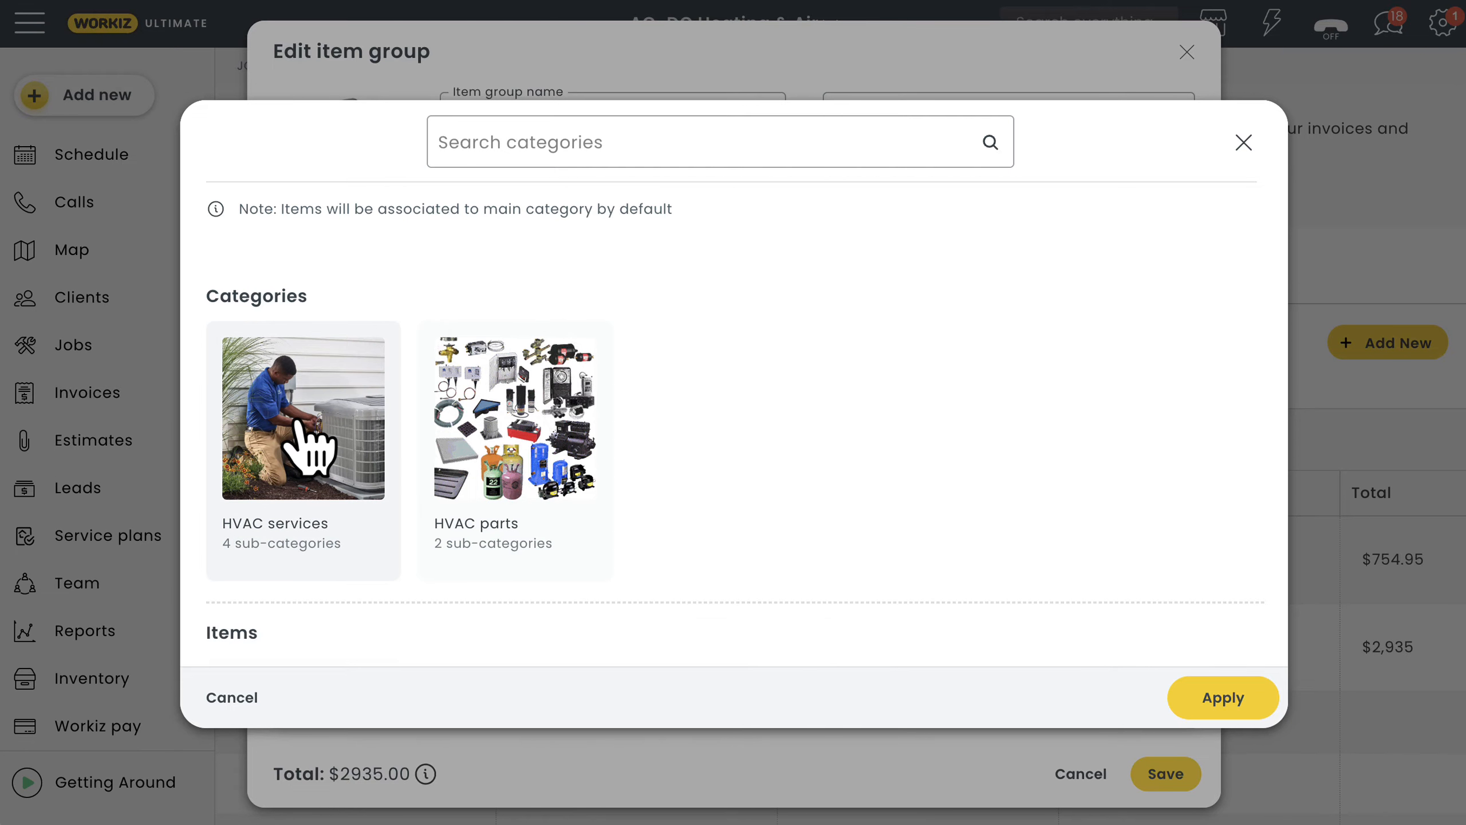
click(302, 417)
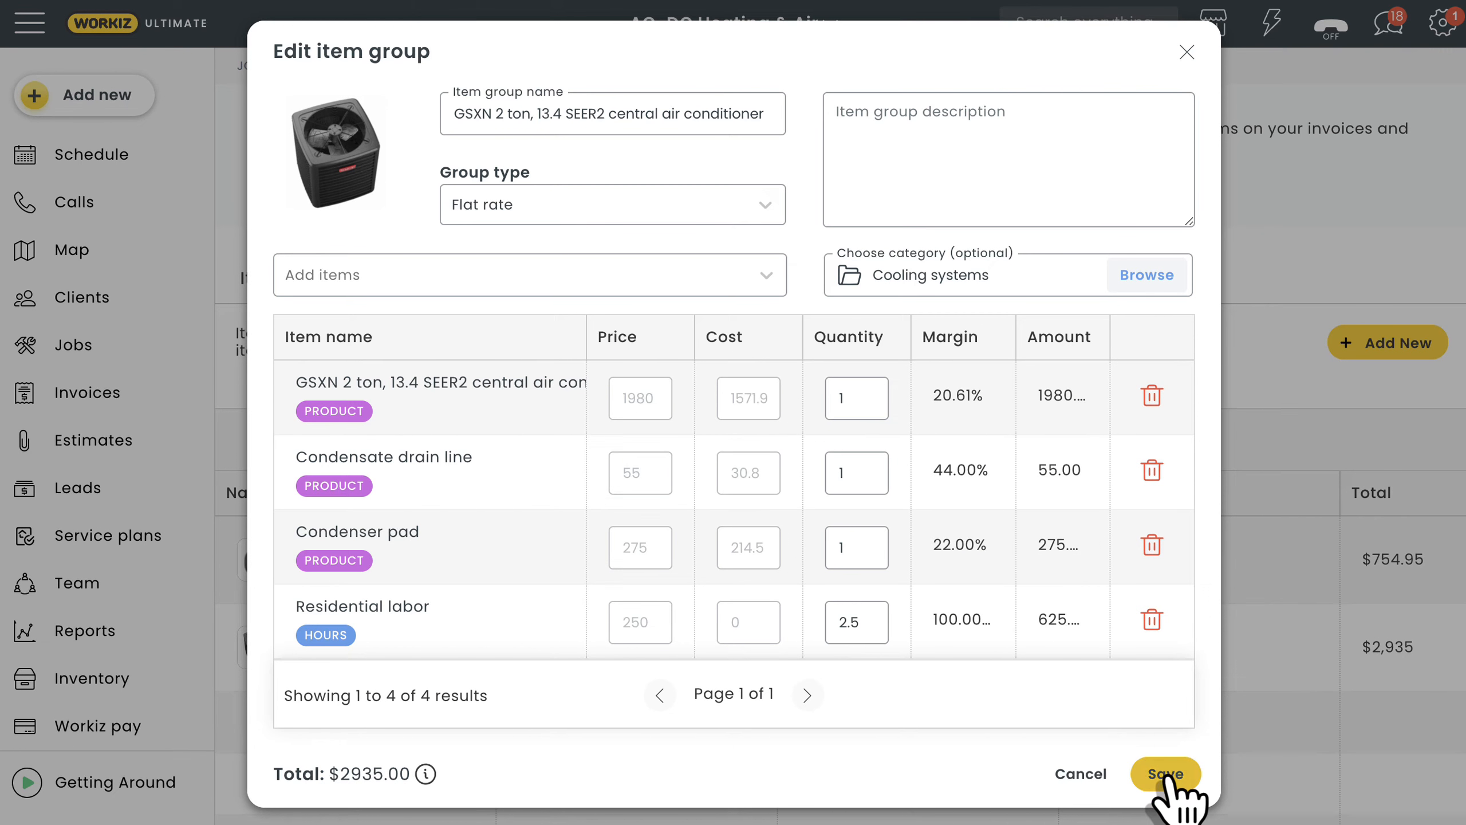
click(1164, 773)
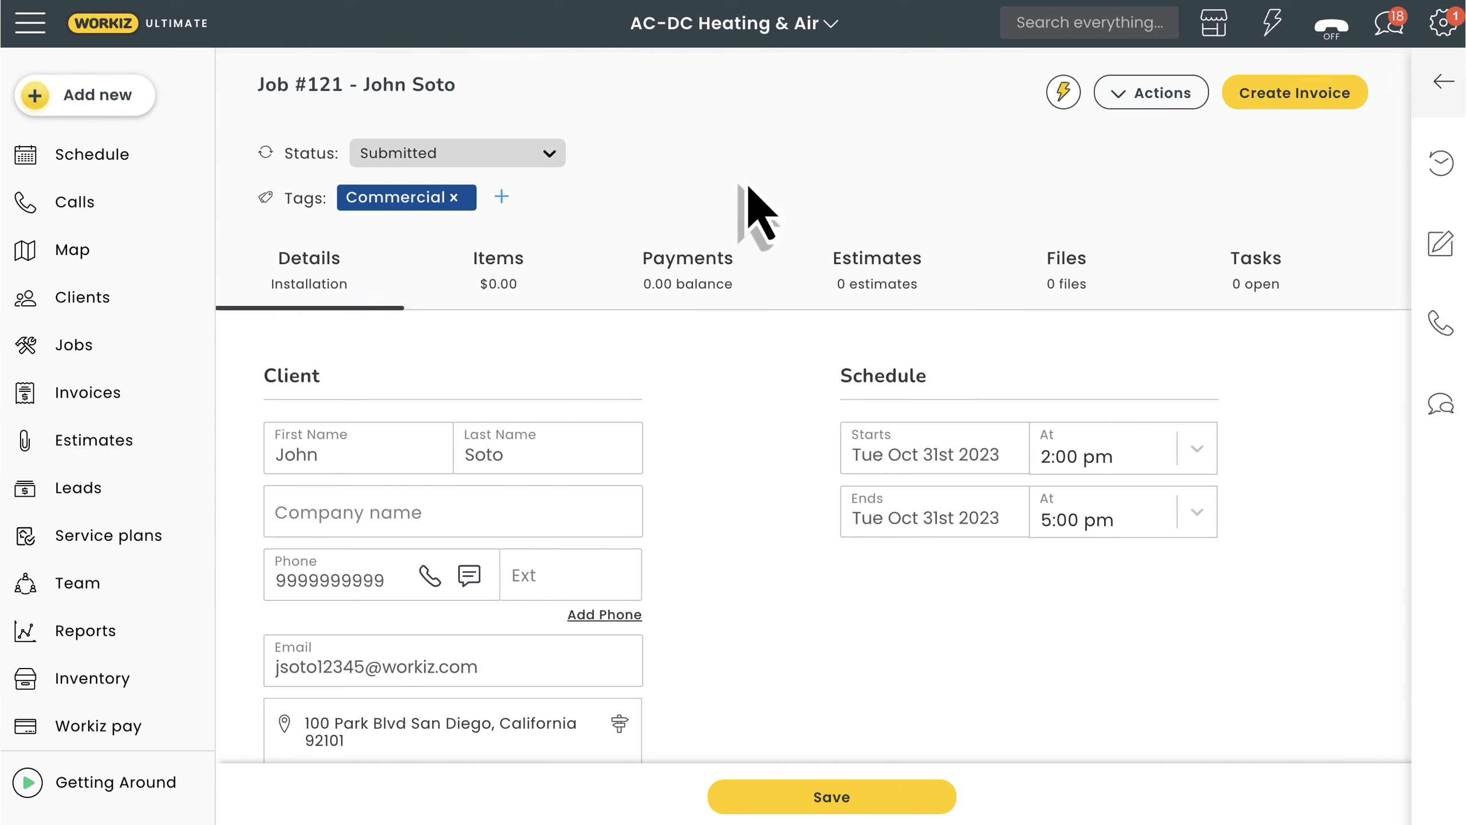
From Job #121's price book, search 'gsx' and add the $2935 GSXN group as one line.
click(498, 267)
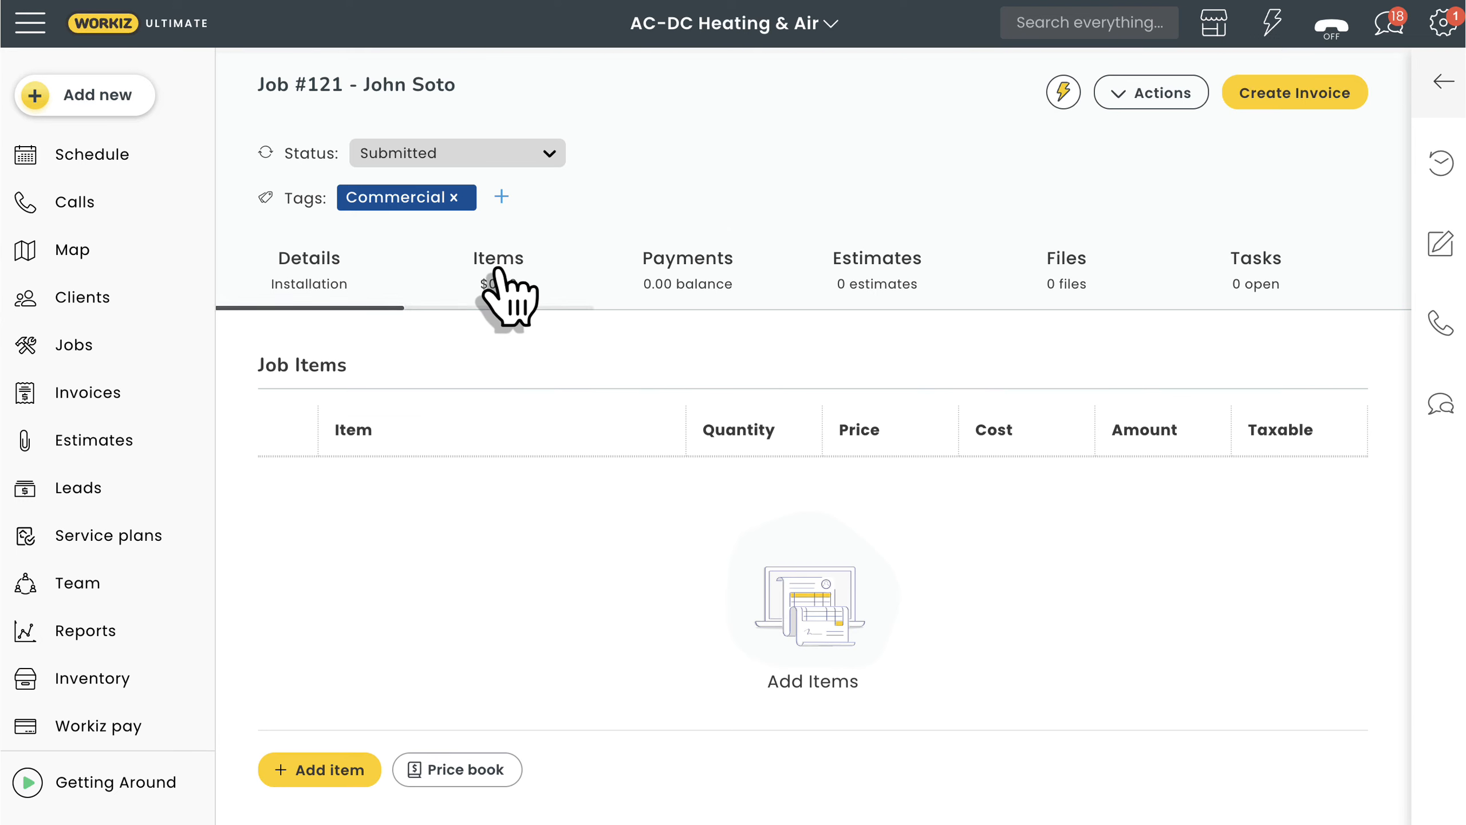
click(497, 258)
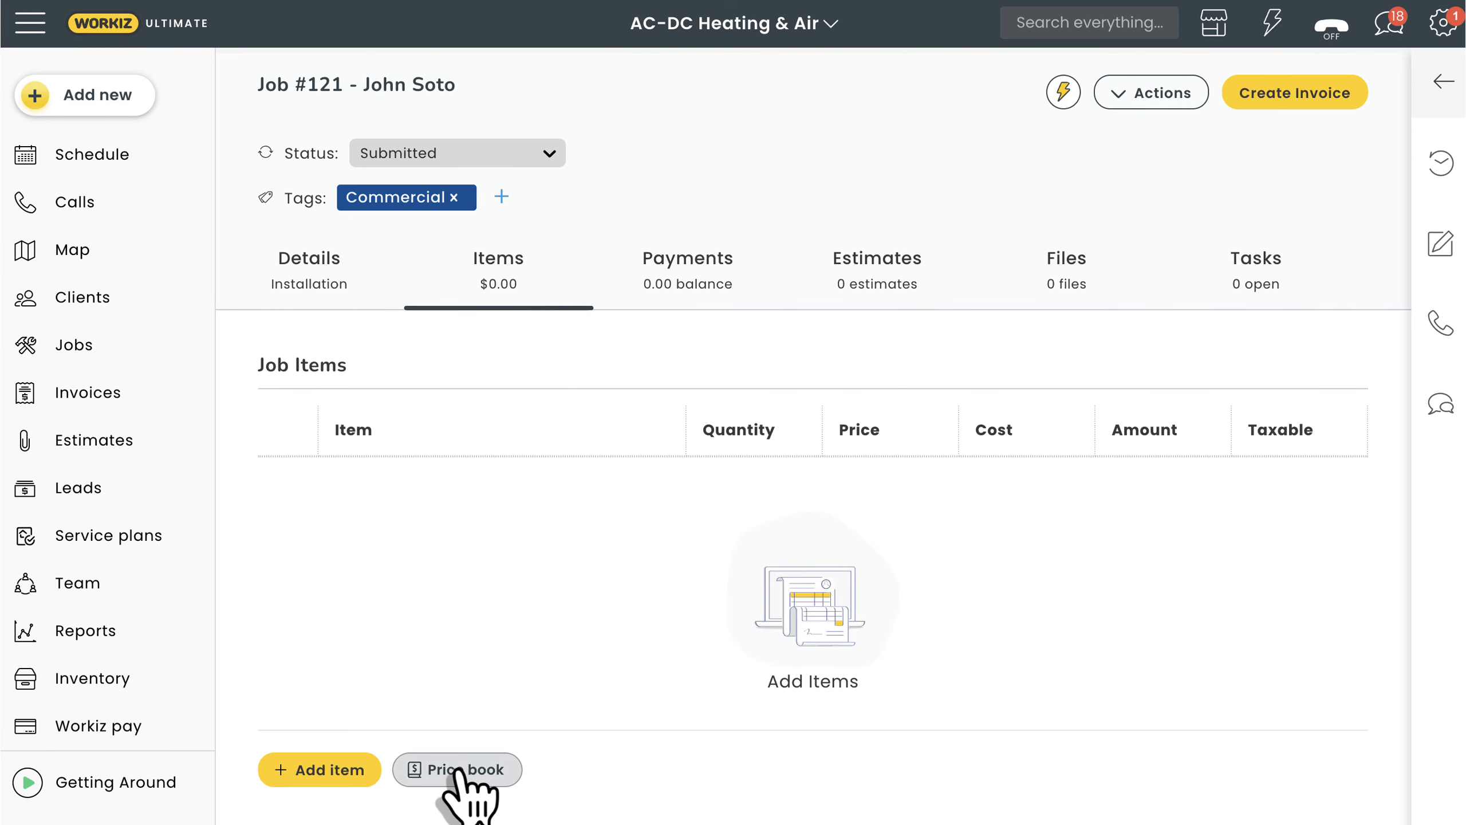
click(457, 770)
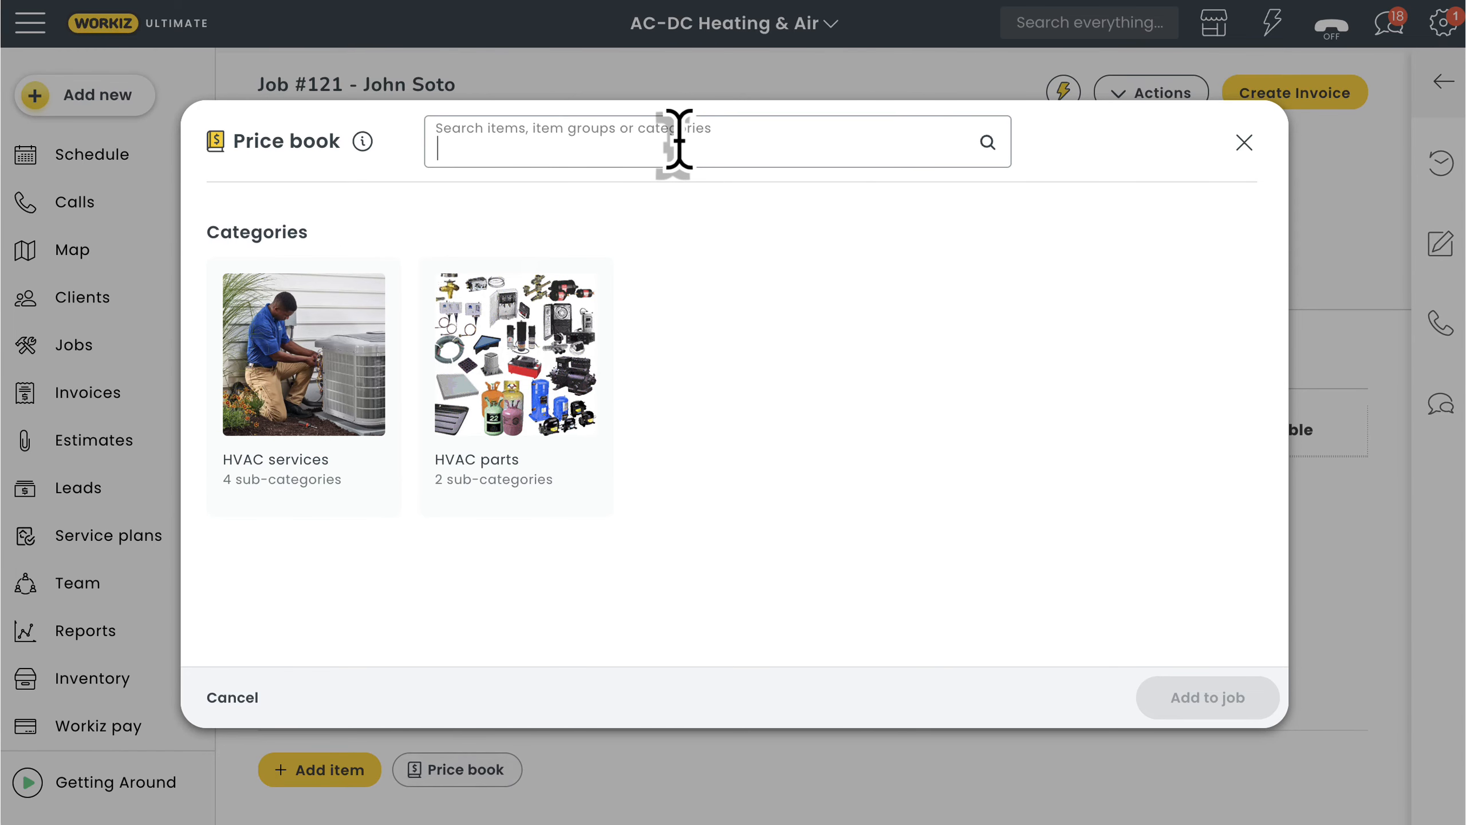
text(gsx)
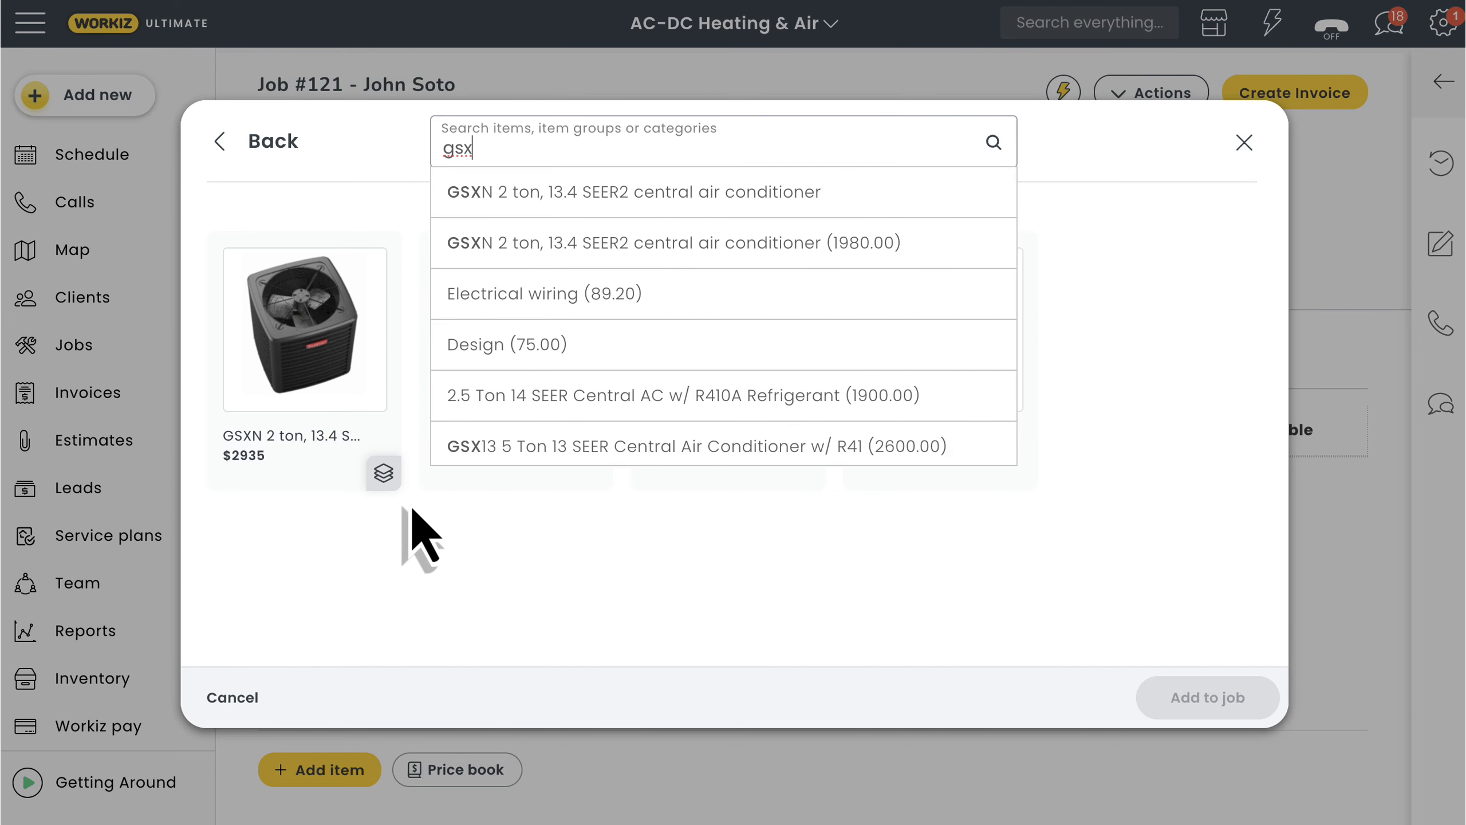
click(303, 329)
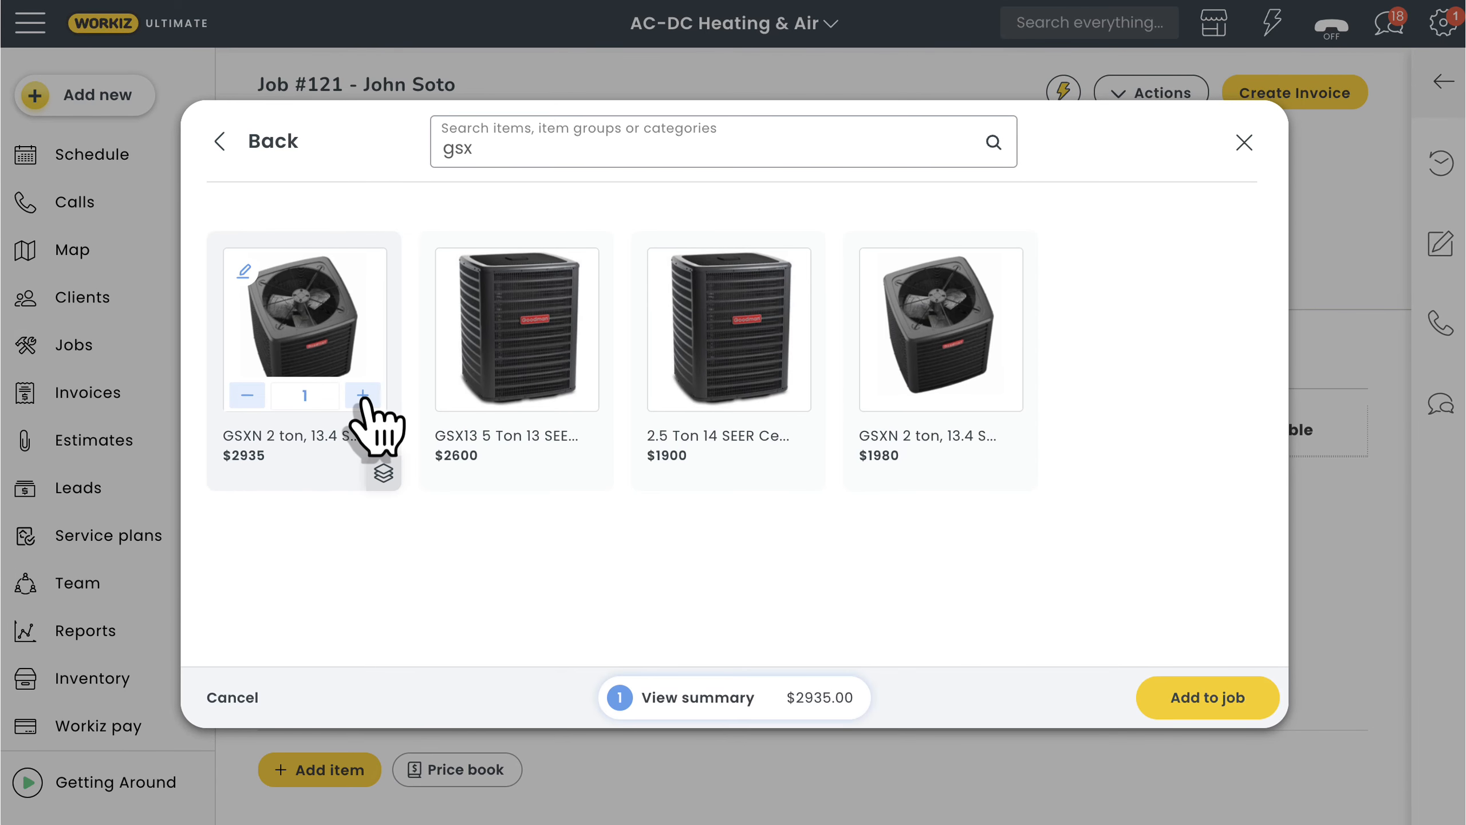
click(1206, 696)
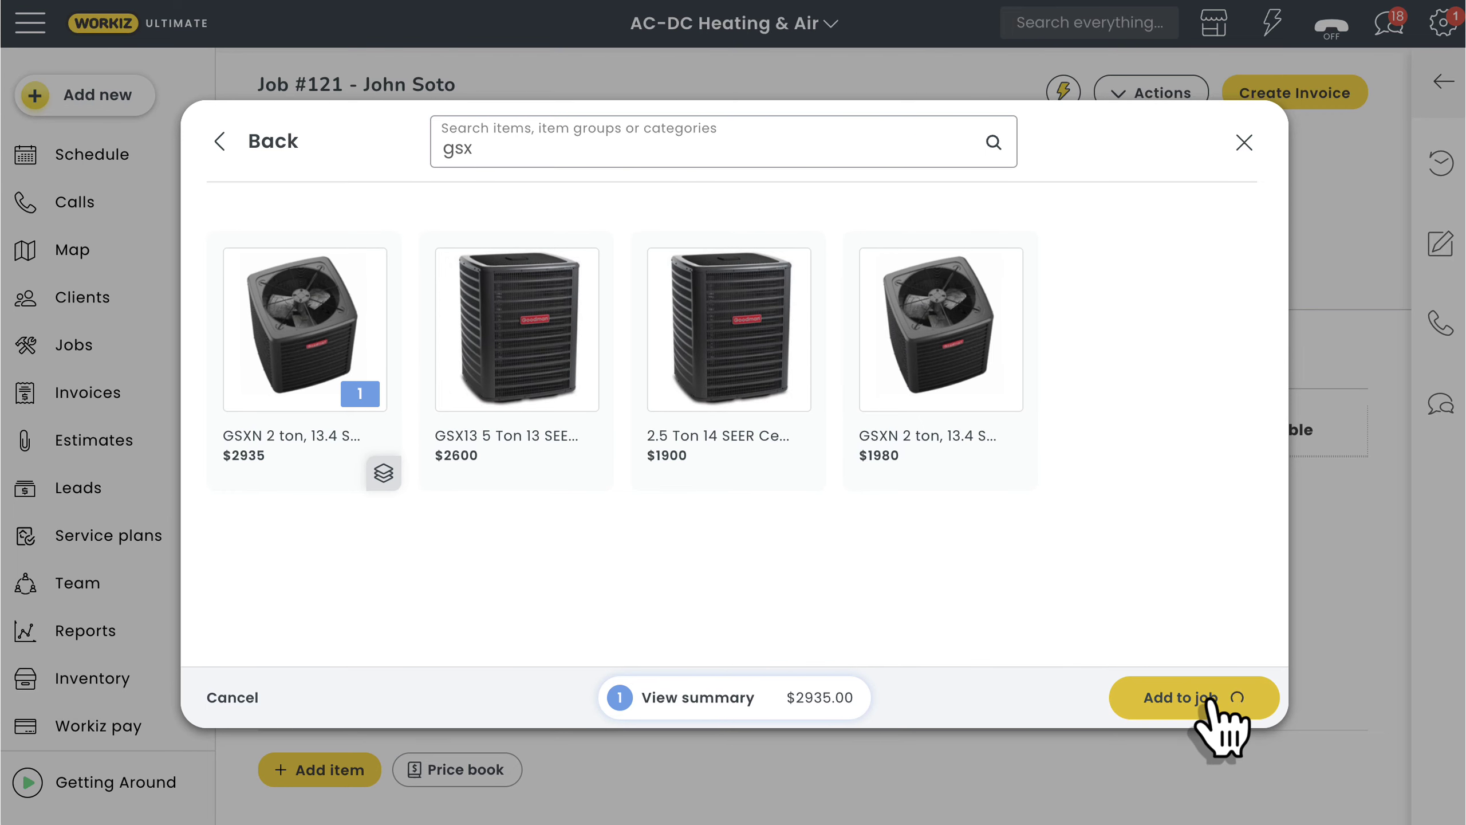
click(1194, 697)
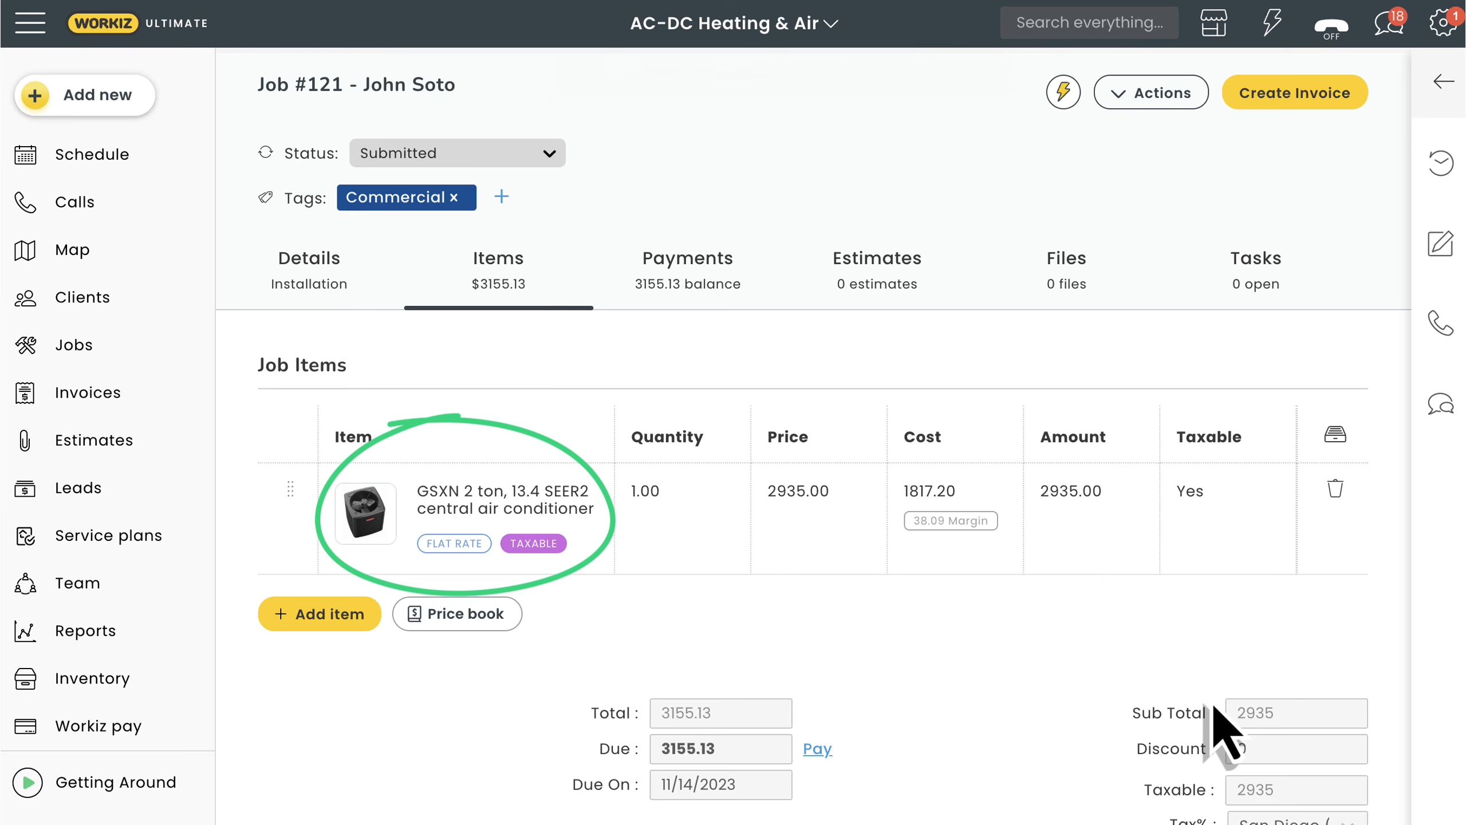
mouse_move(981, 673)
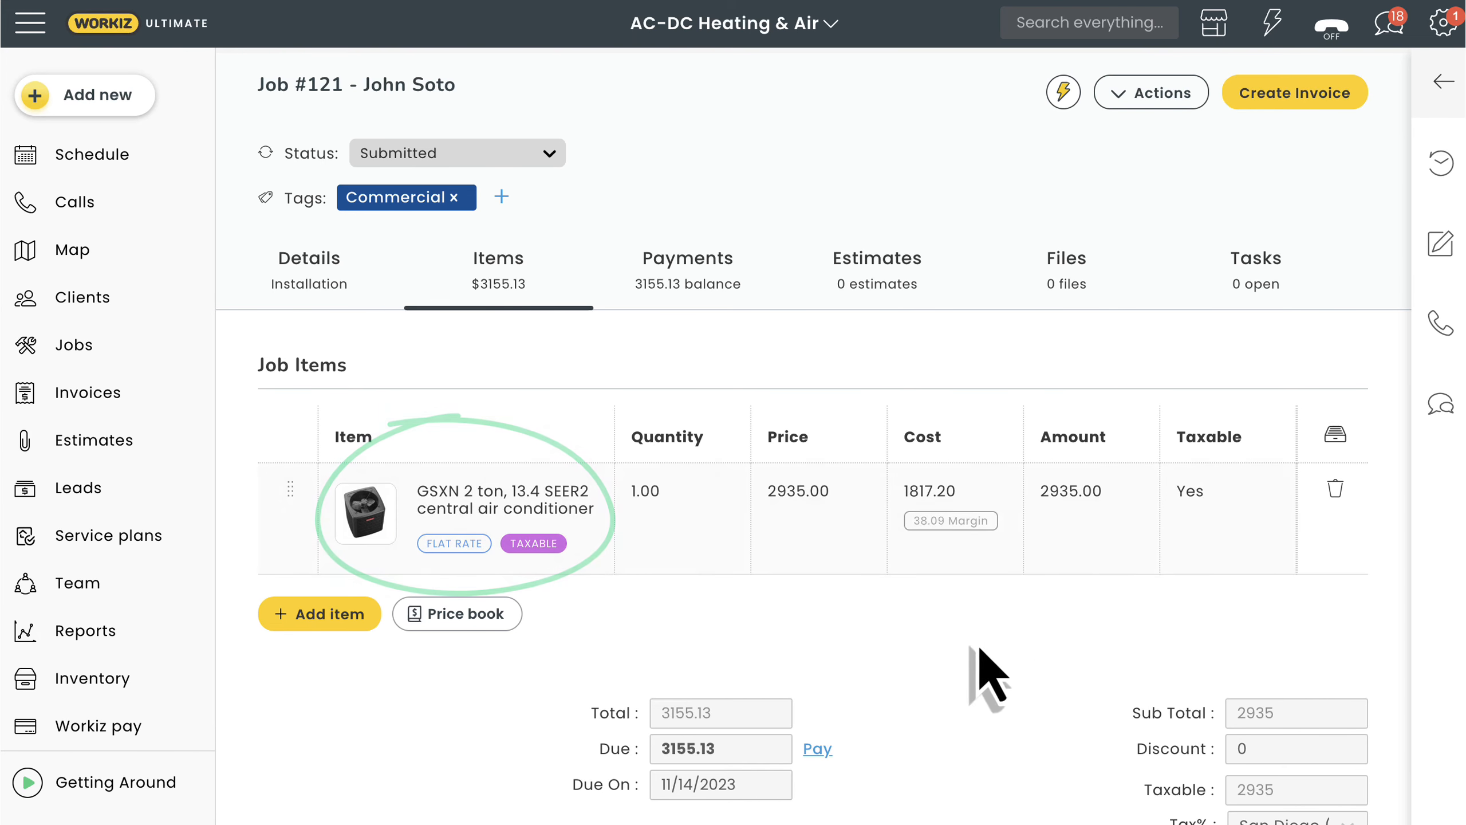
click(507, 499)
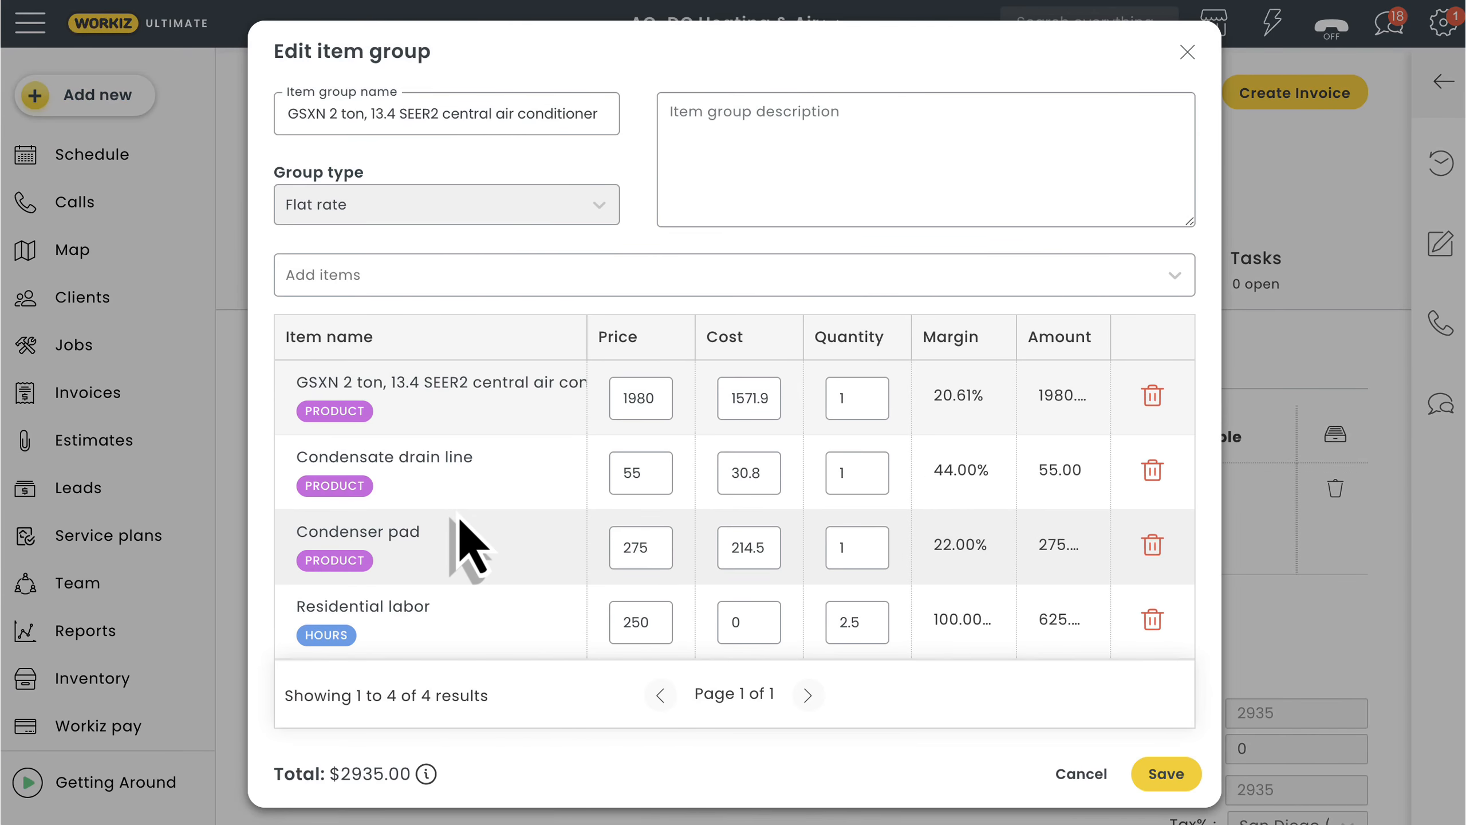
mouse_move(846, 604)
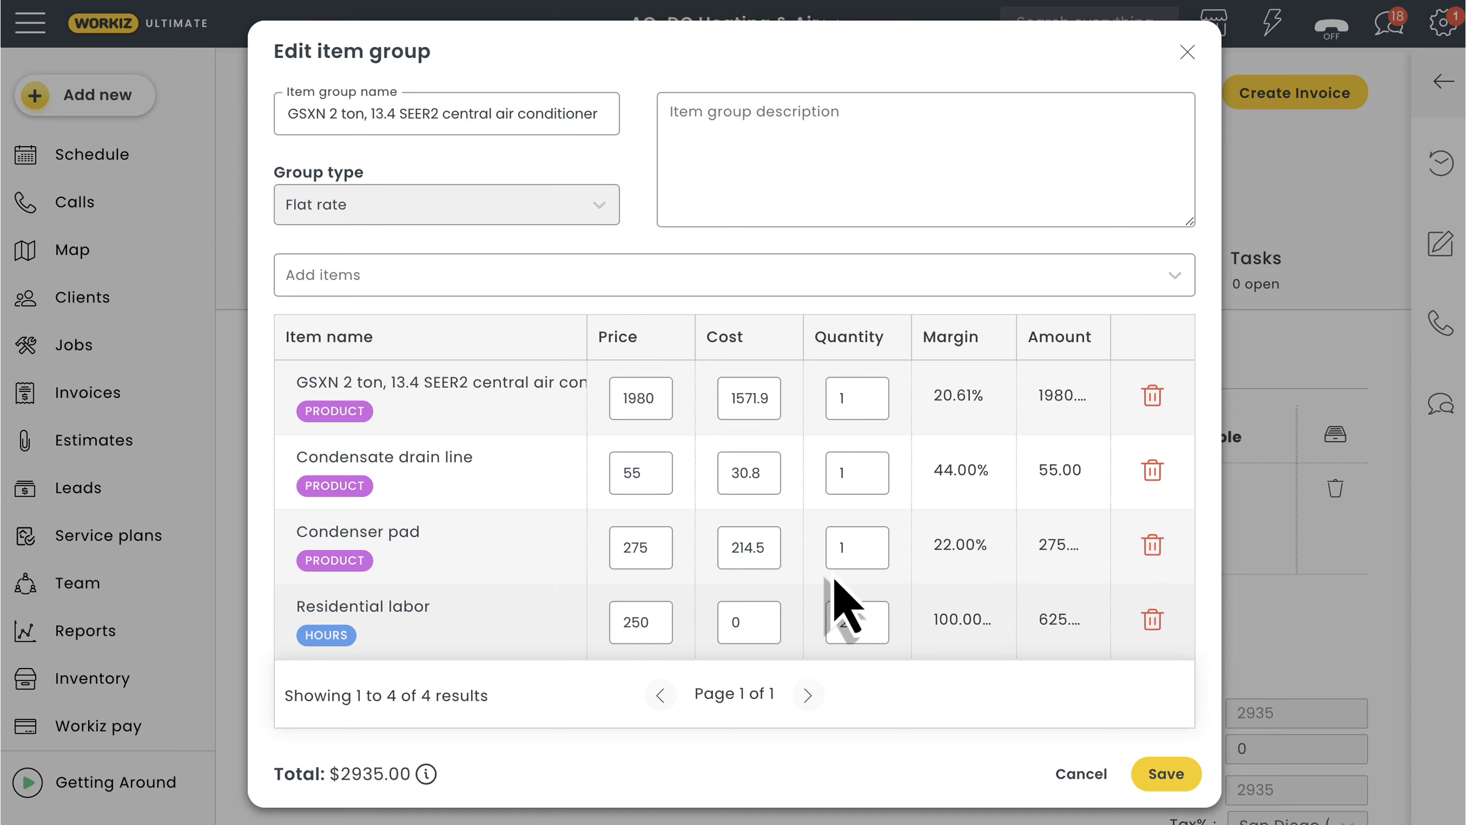
Swap Residential labor for 2.5 hours of Commercial labor and save, making the line $3,185.
click(1151, 619)
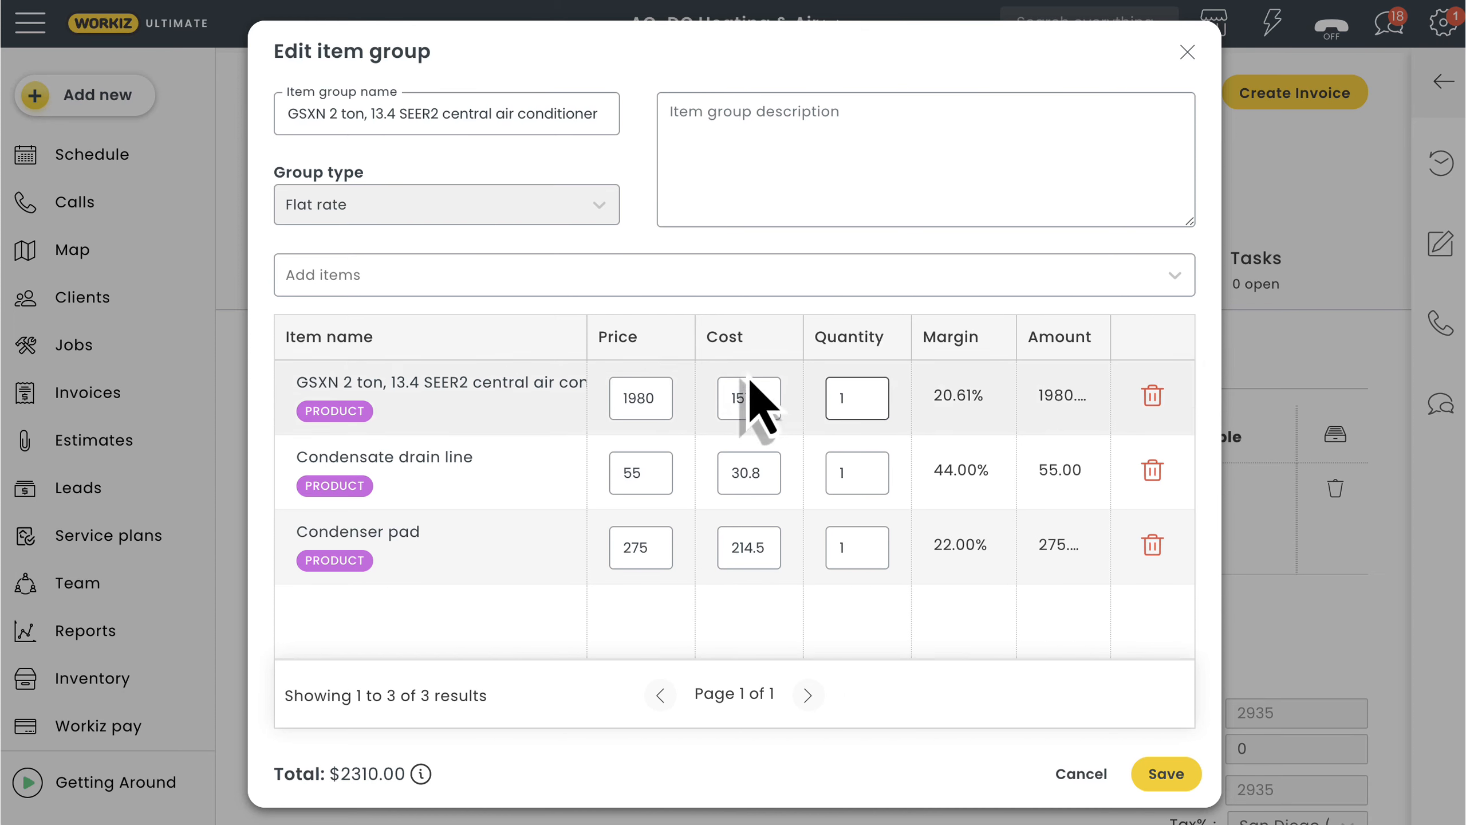
text(comme)
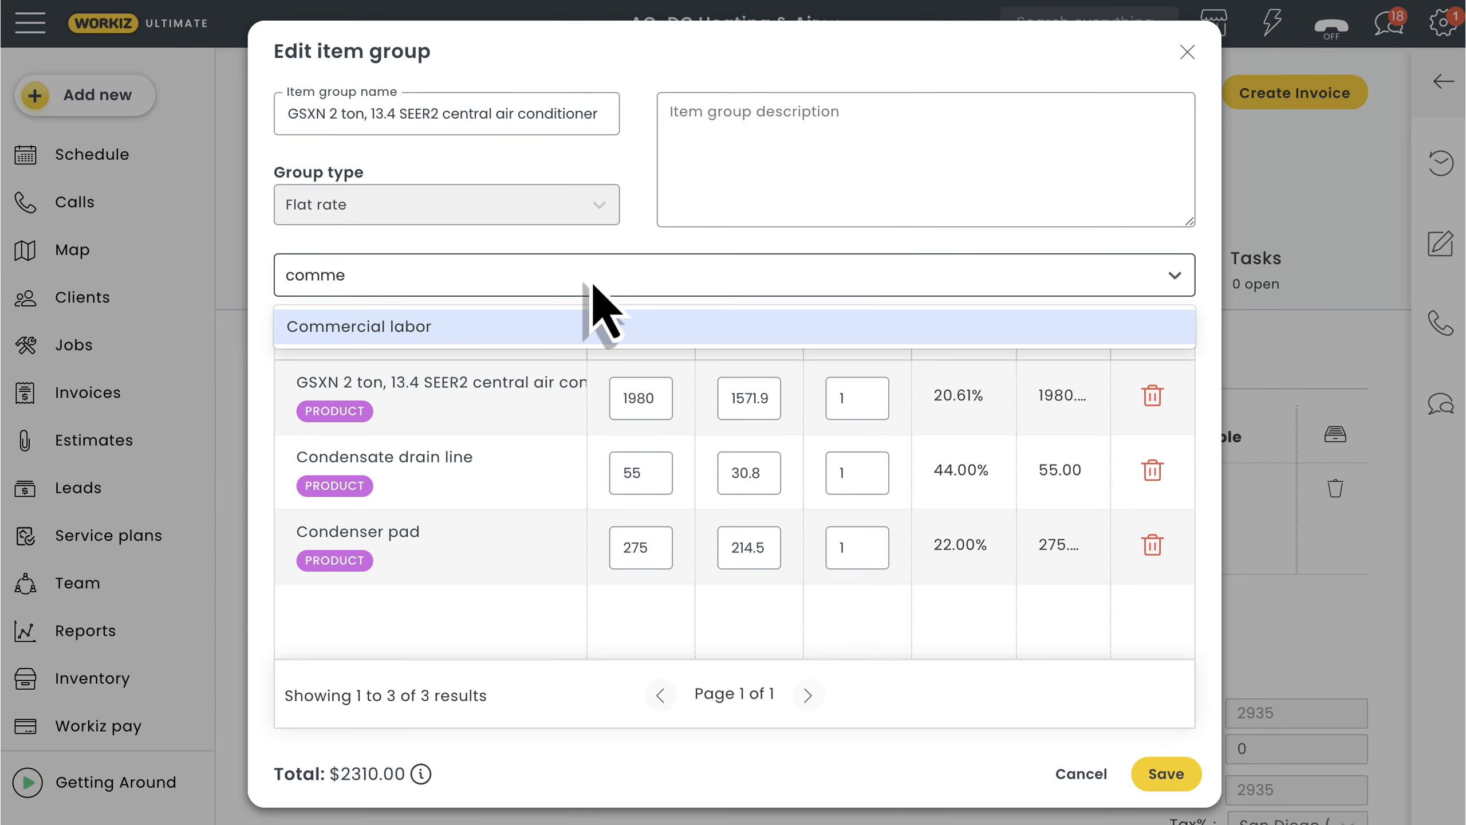
click(357, 325)
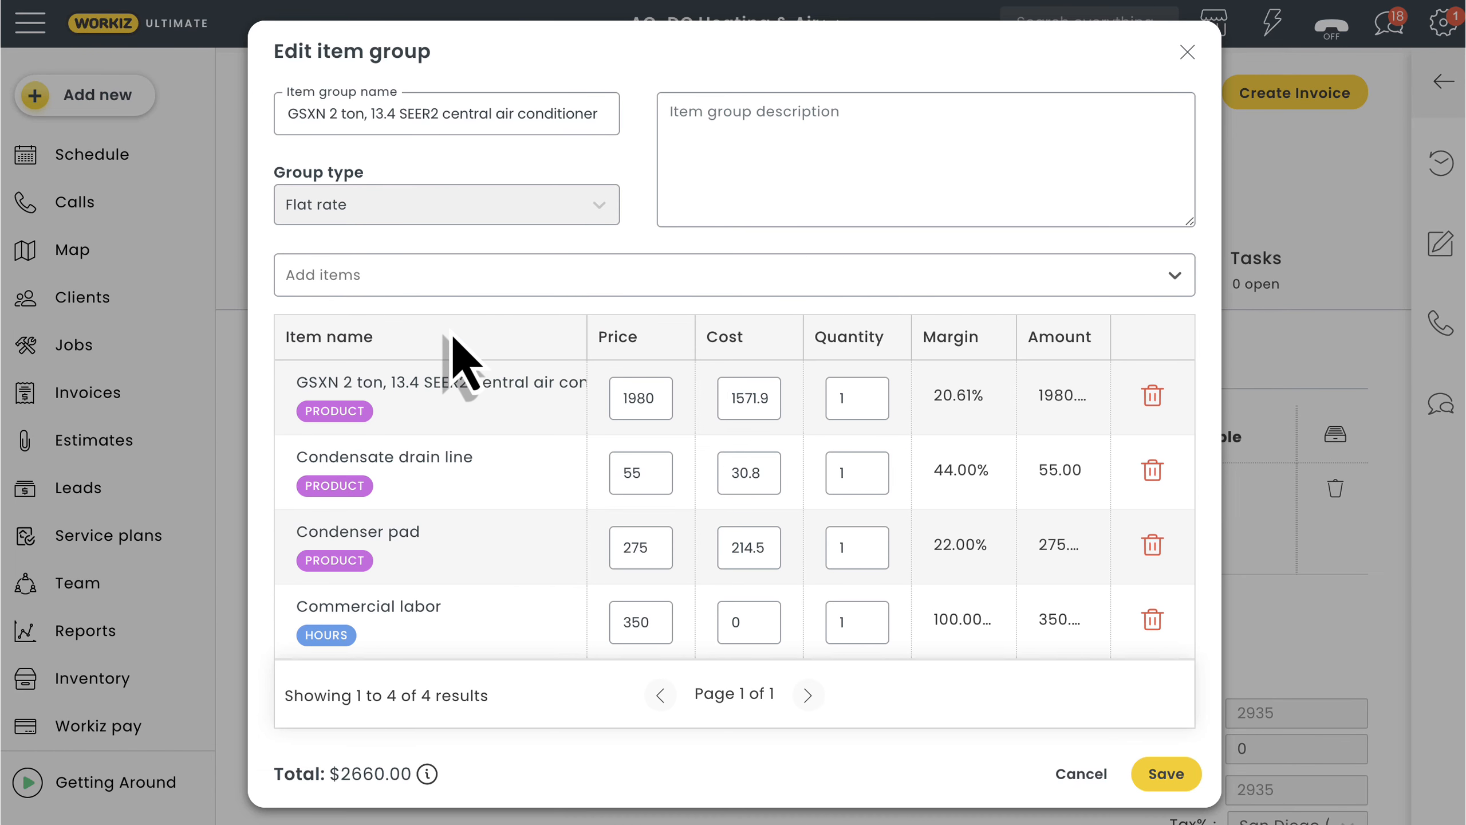
click(856, 621)
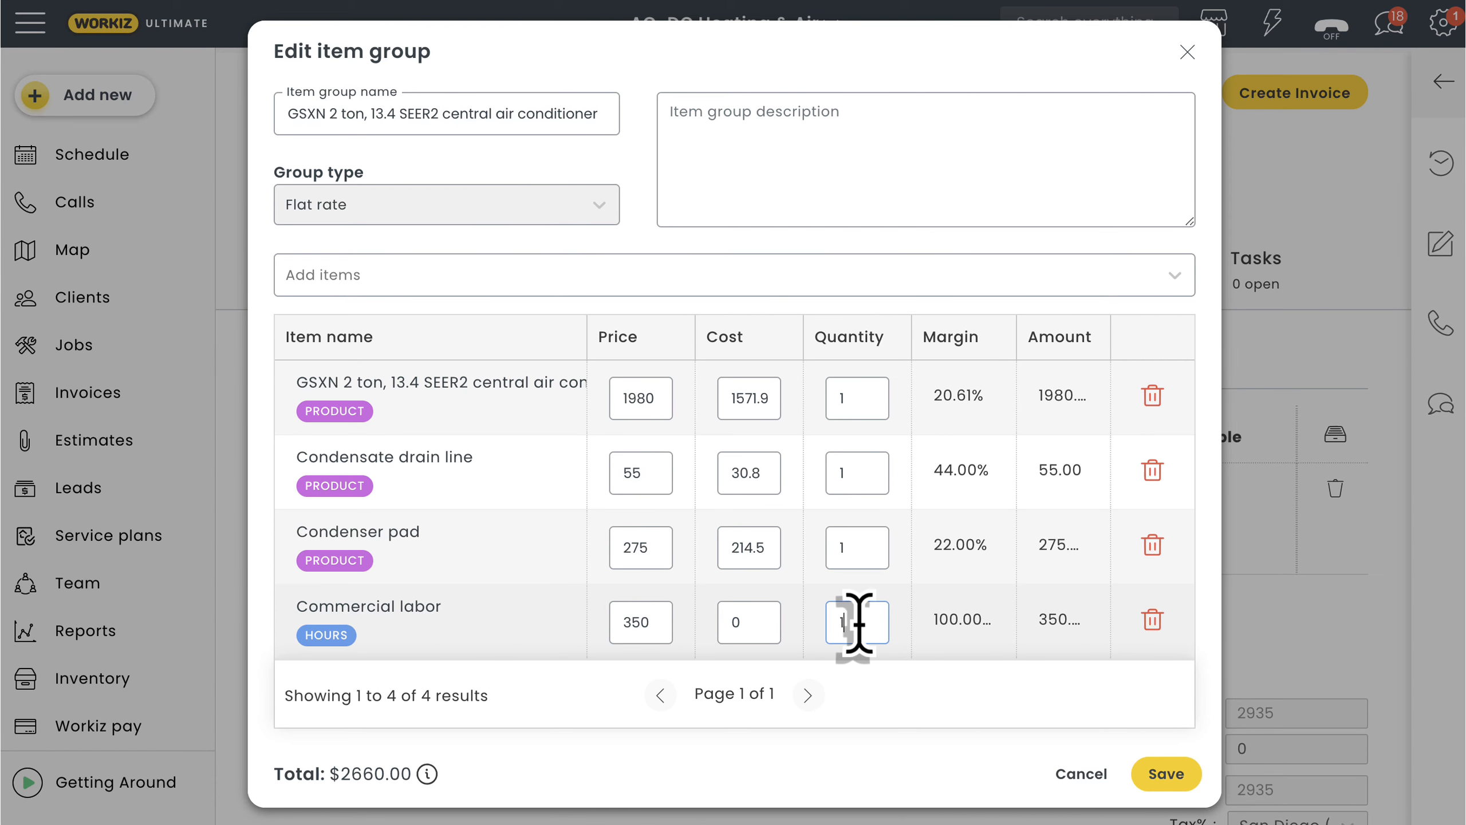
text(2.5)
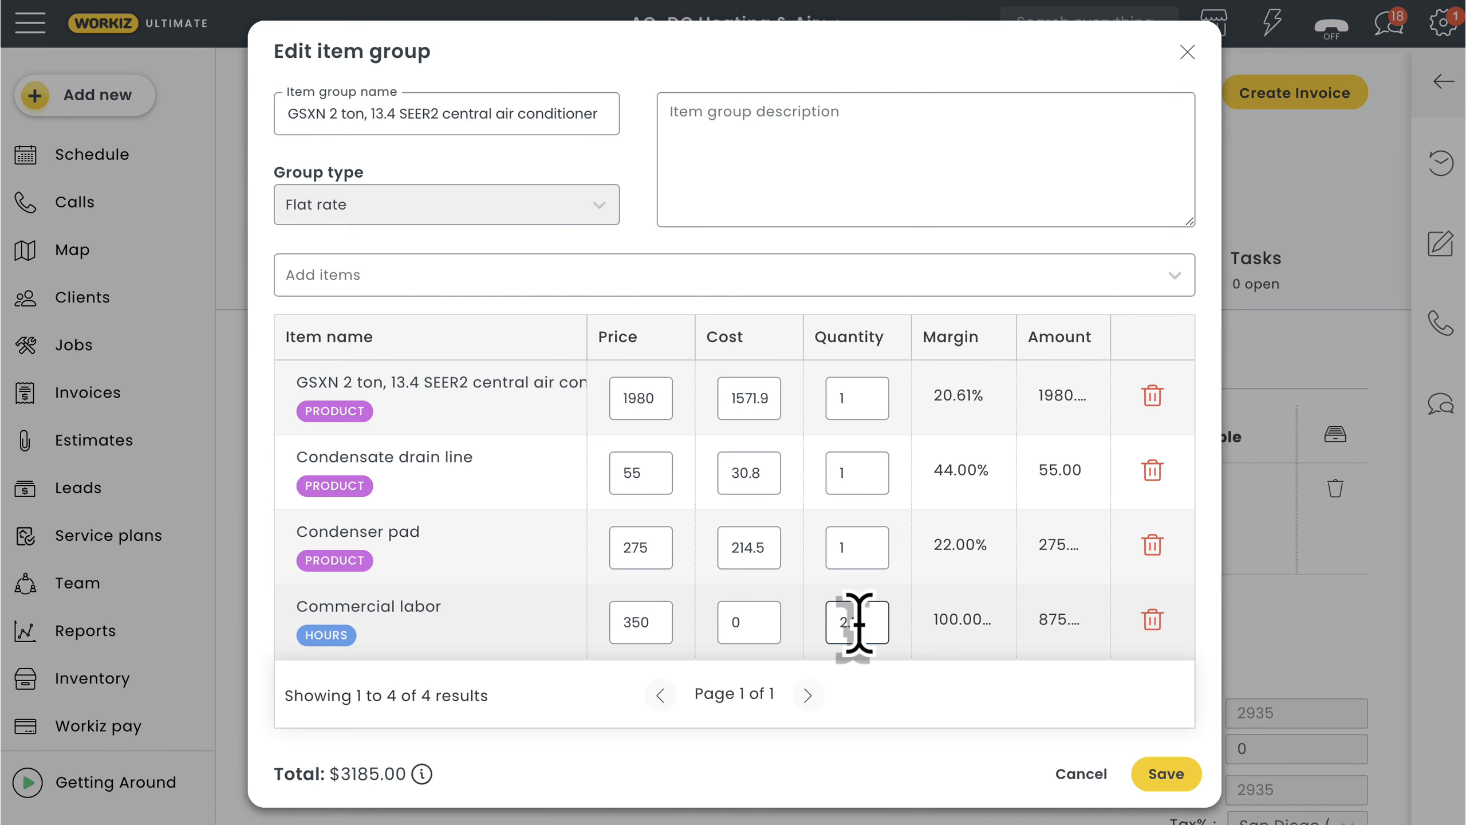
text(2.5)
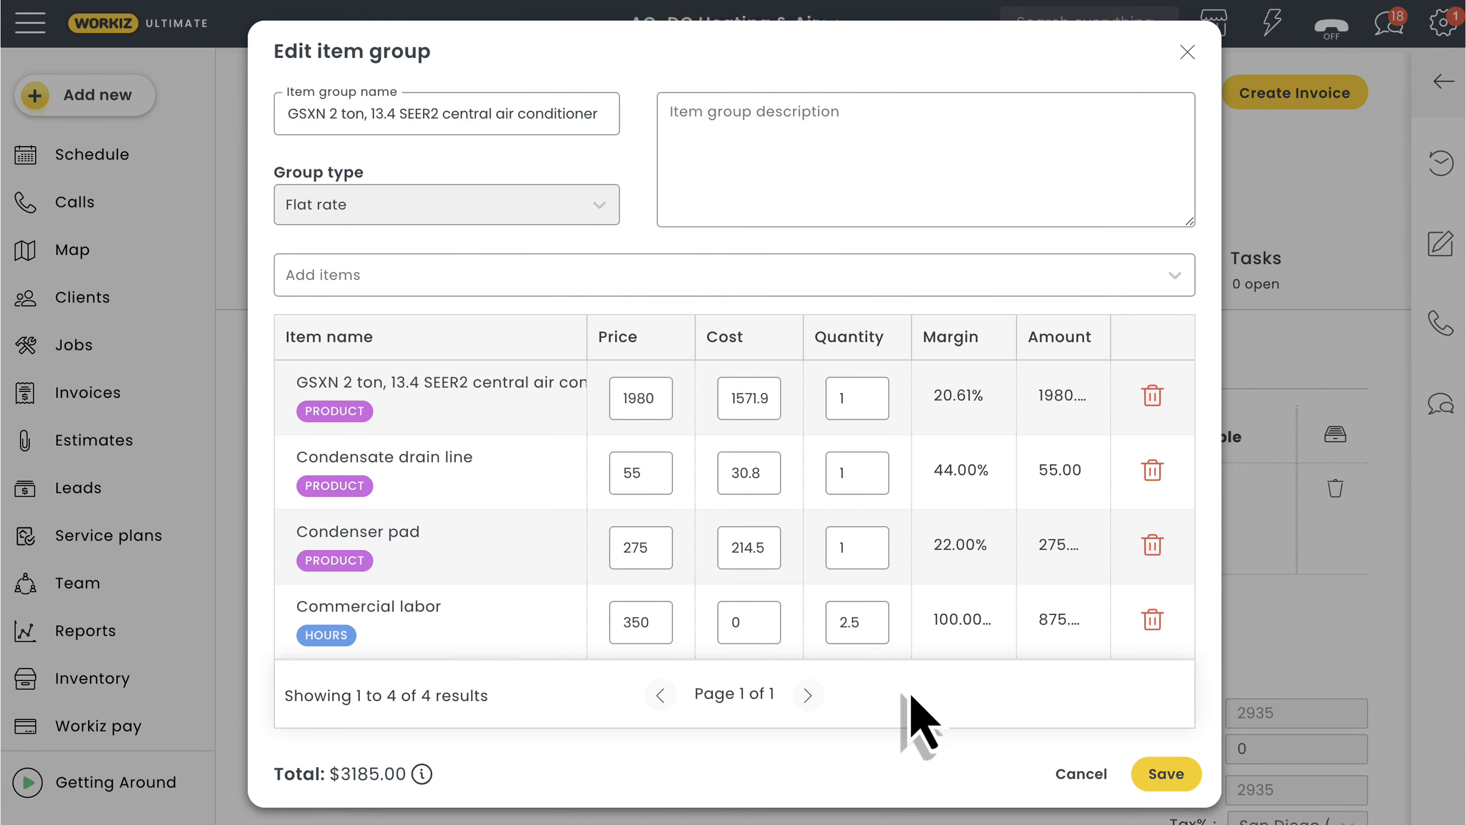
click(1165, 773)
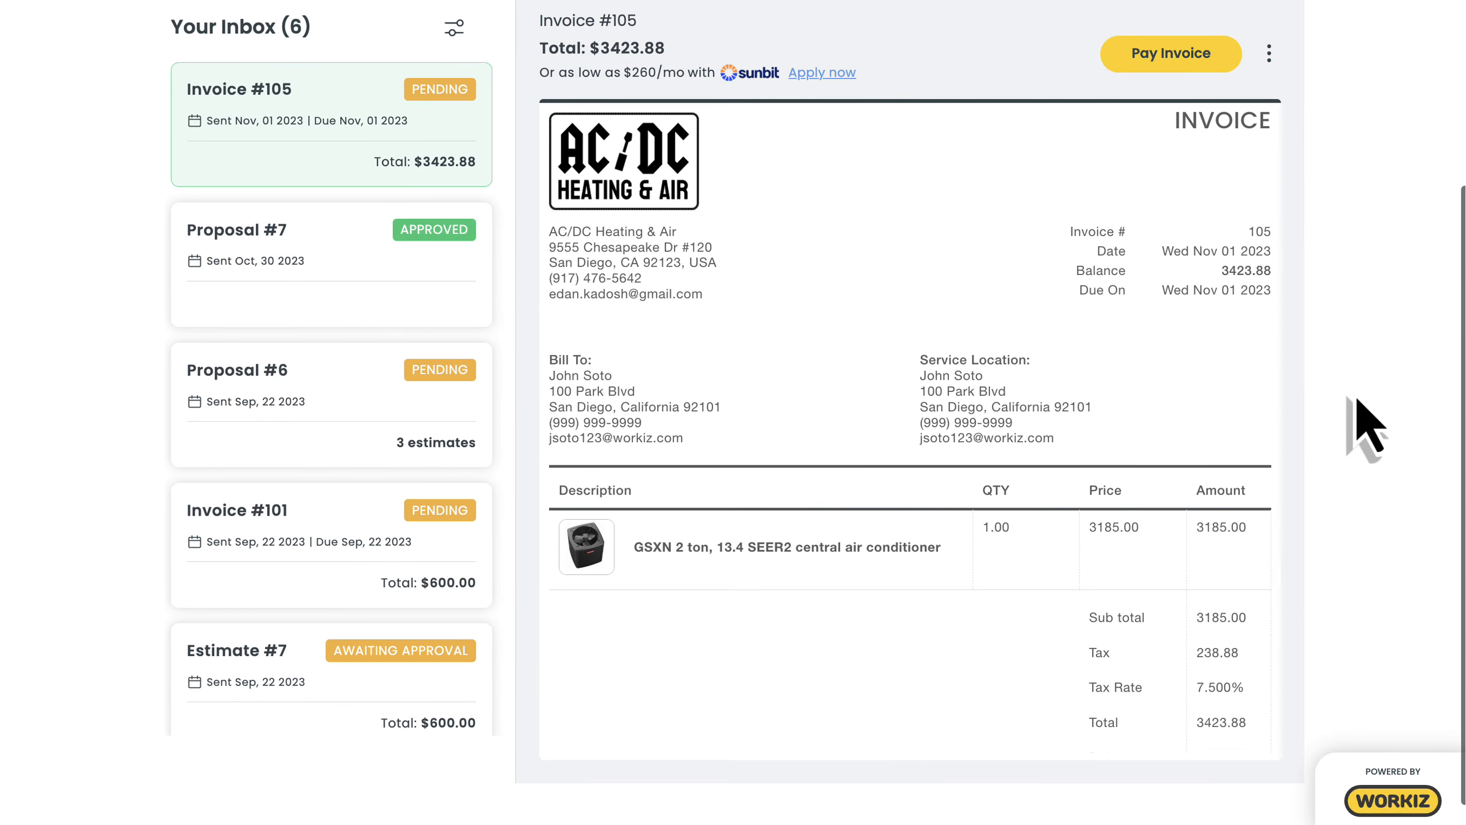